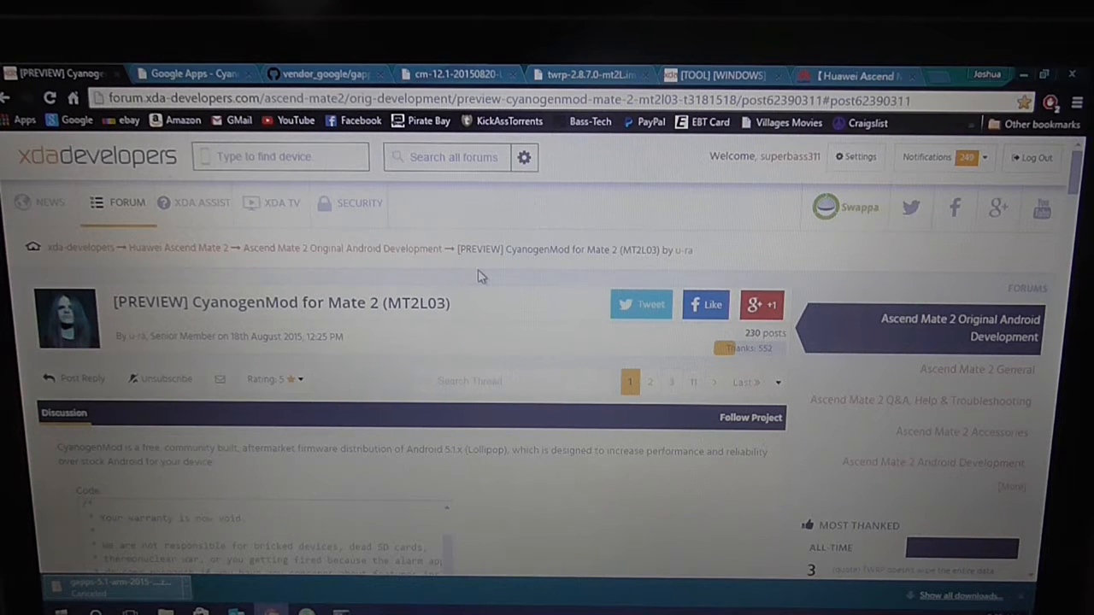
# - Follow the thread's Google Apps link to the CyanogenMod wiki page
pyautogui.scroll(-3)
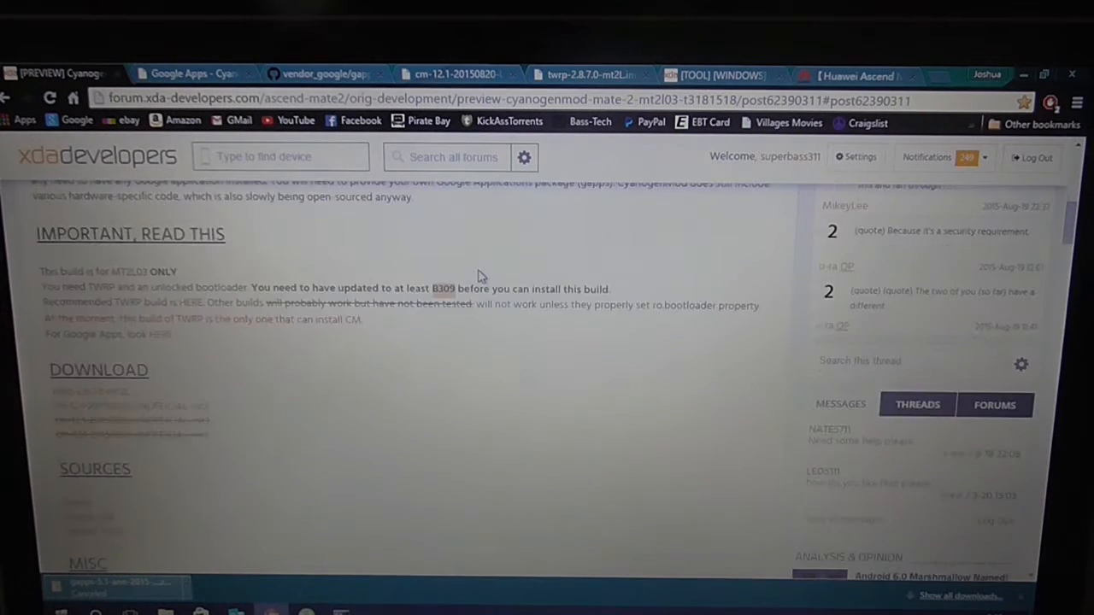
pyautogui.scroll(-3)
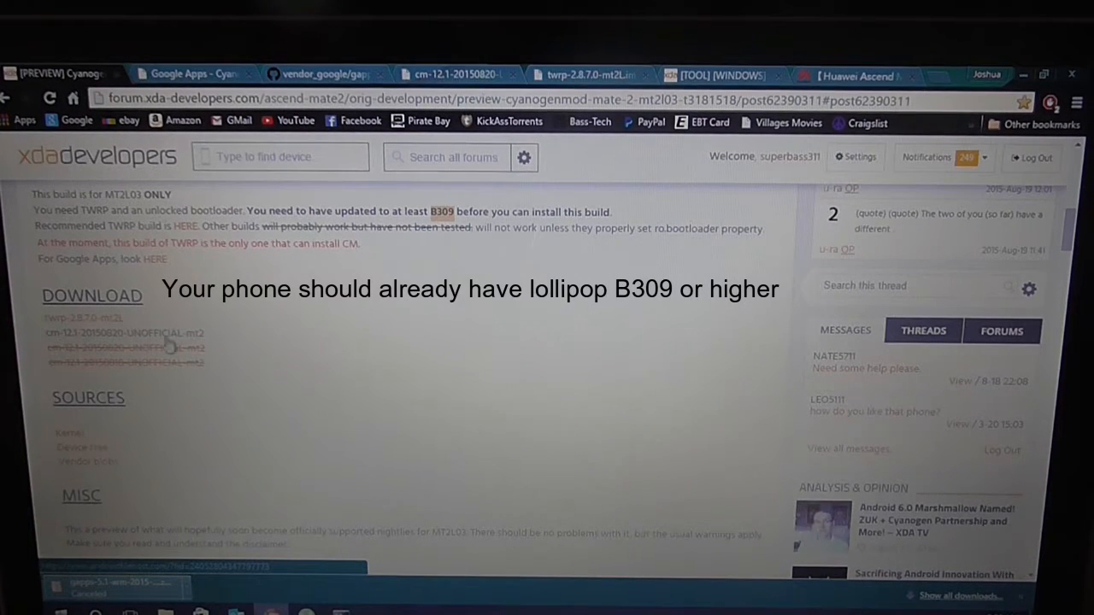
pyautogui.moveTo(304, 333)
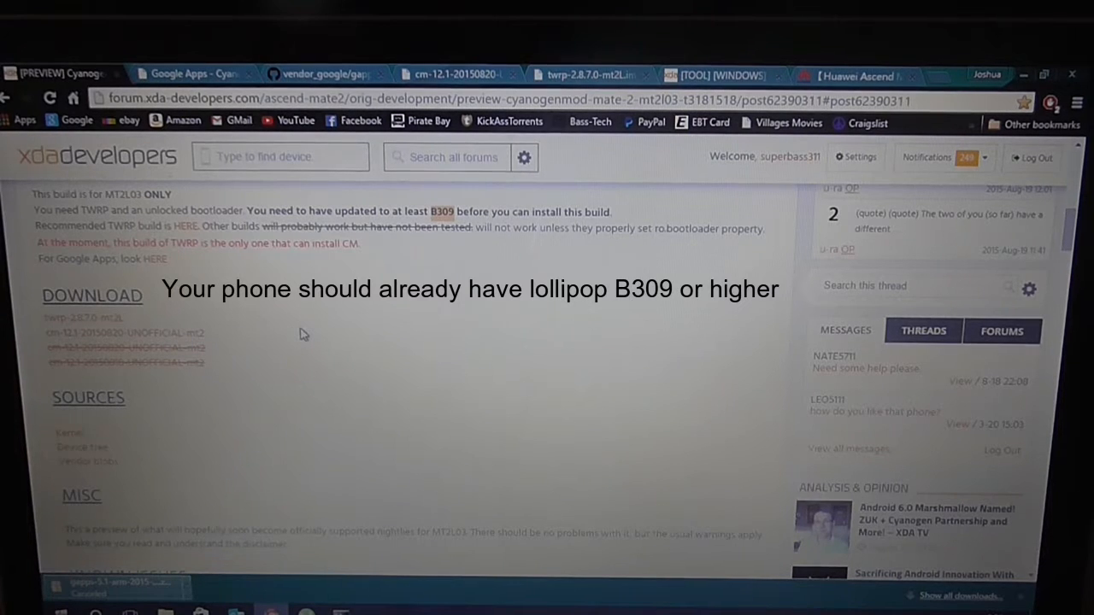
pyautogui.scroll(3)
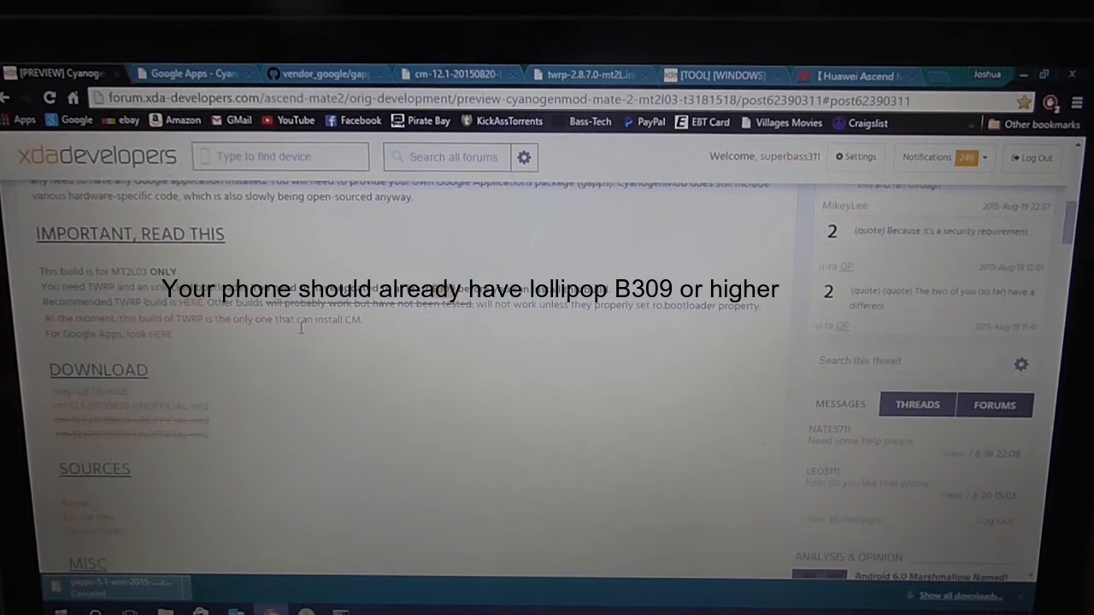
pyautogui.moveTo(298, 374)
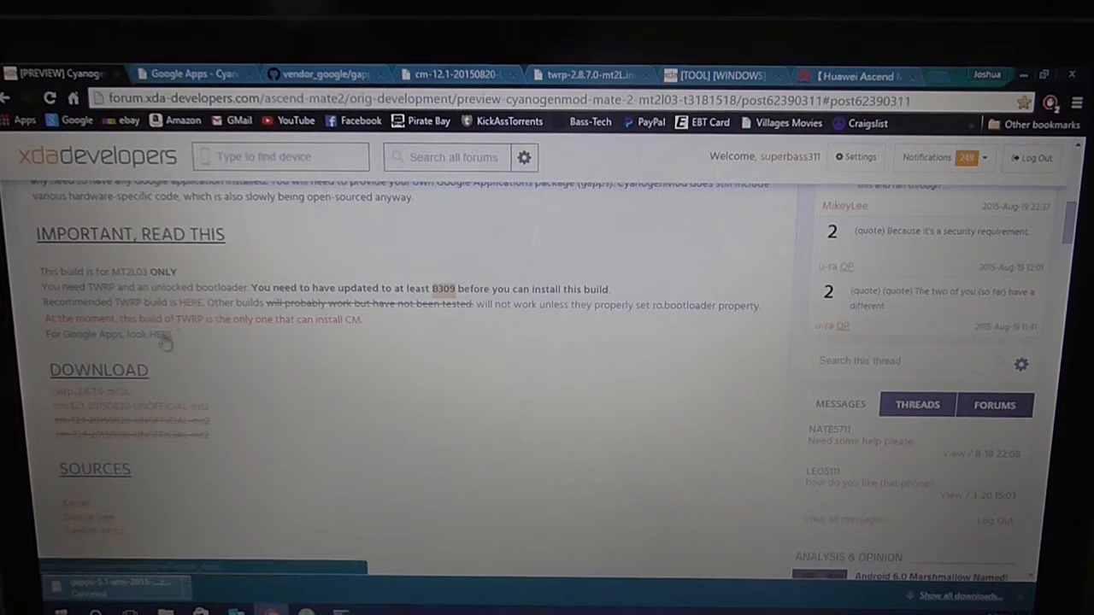
pyautogui.click(162, 334)
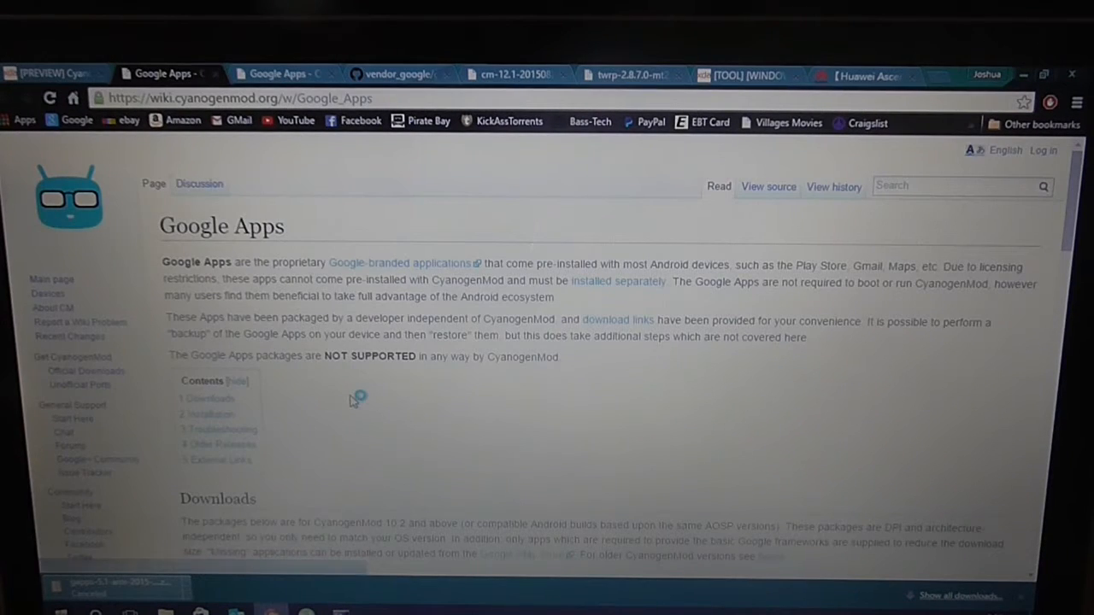
pyautogui.scroll(-3)
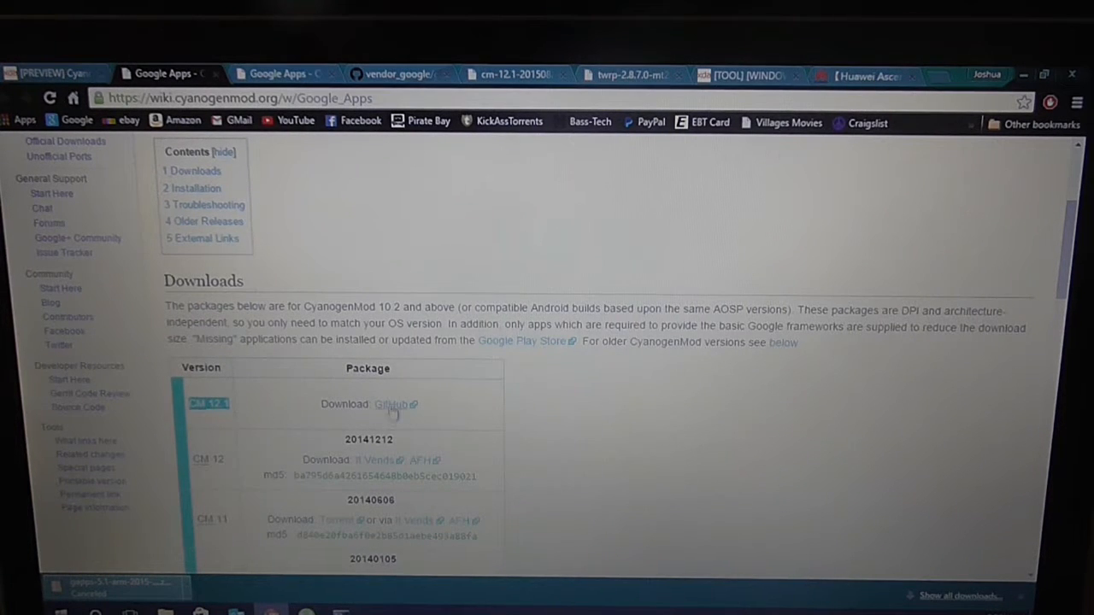
# - Reach the GitHub arm builds folder listing gapps 5.1 zips via the CM 12.1 package link
pyautogui.click(389, 404)
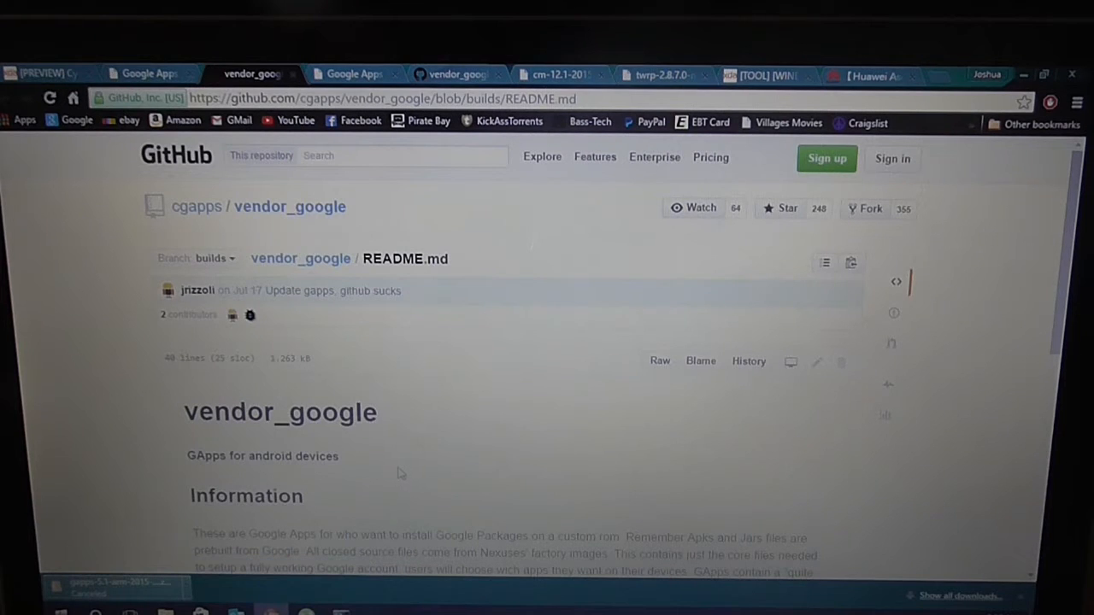
pyautogui.scroll(-3)
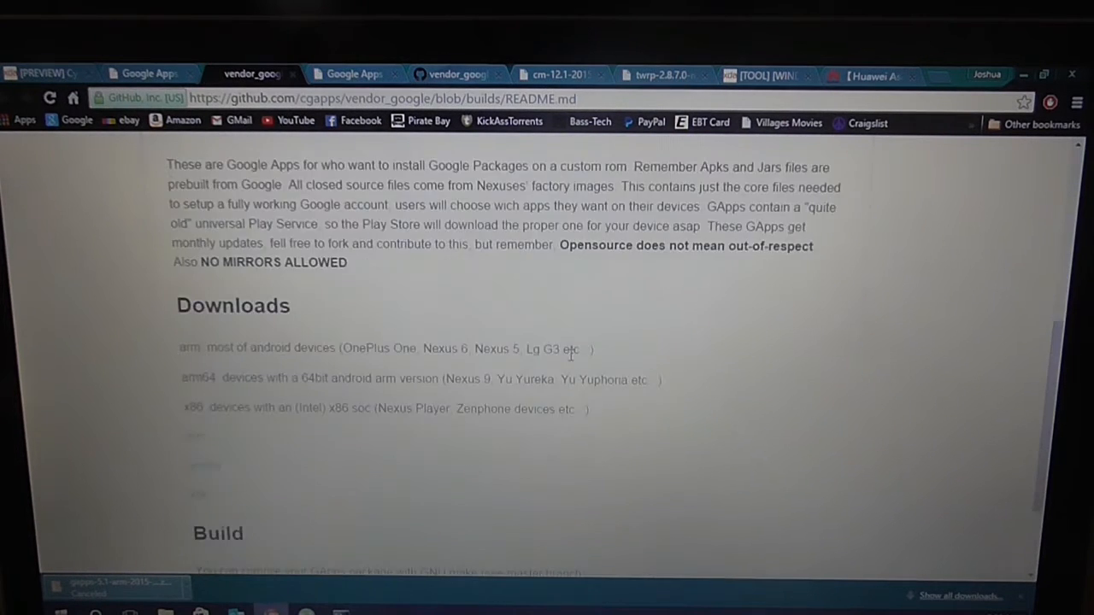
pyautogui.scroll(-3)
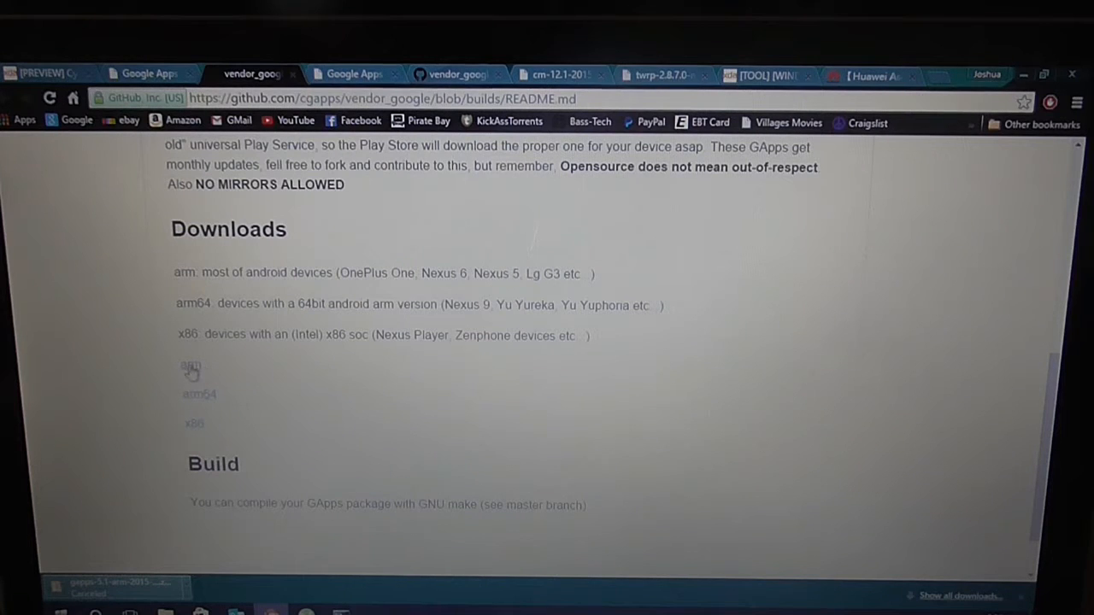
pyautogui.click(188, 366)
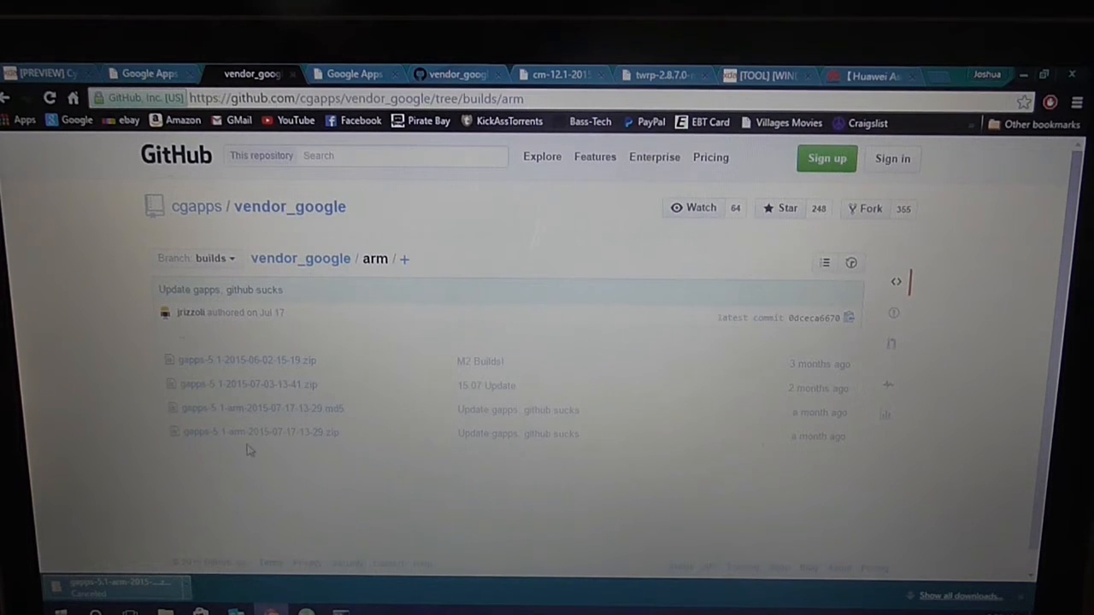
pyautogui.moveTo(259, 430)
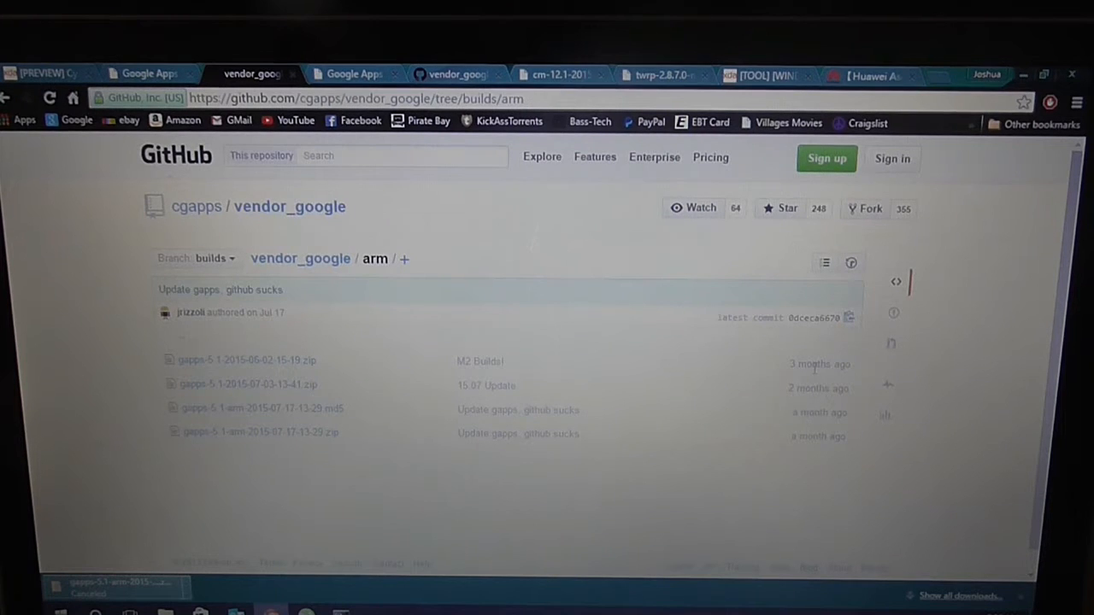
pyautogui.moveTo(263, 486)
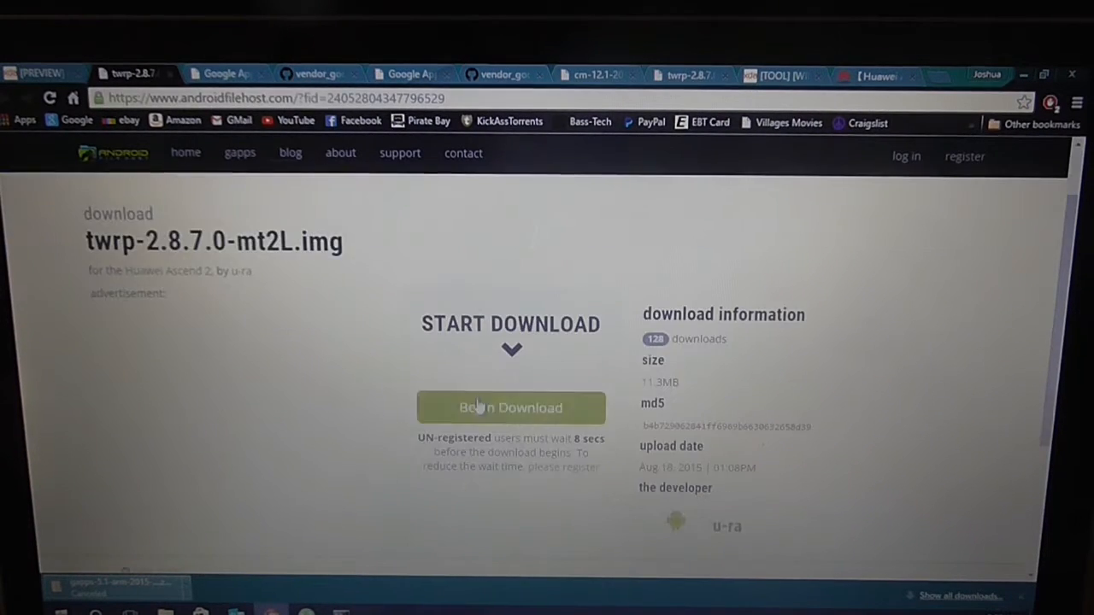
# - Start the twrp-2.8.7.0-mt2L.img download on androidfilehost and return to the XDA thread
pyautogui.click(509, 406)
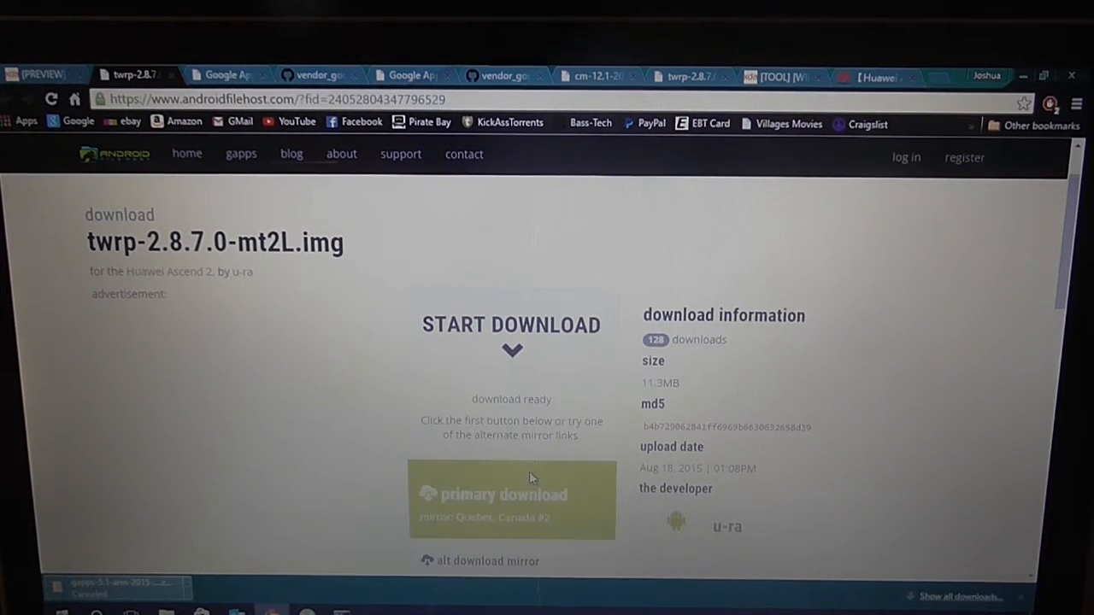
pyautogui.scroll(-3)
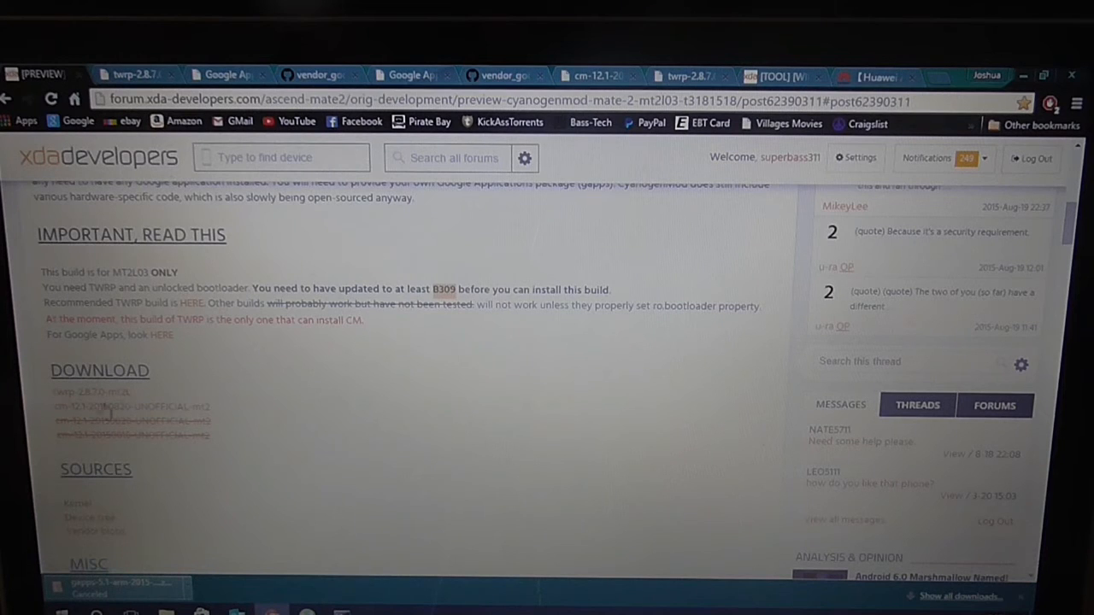
# - Download cm-12.1-20150820-UNOFFICIAL-mt2.zip from the primary server
pyautogui.click(133, 407)
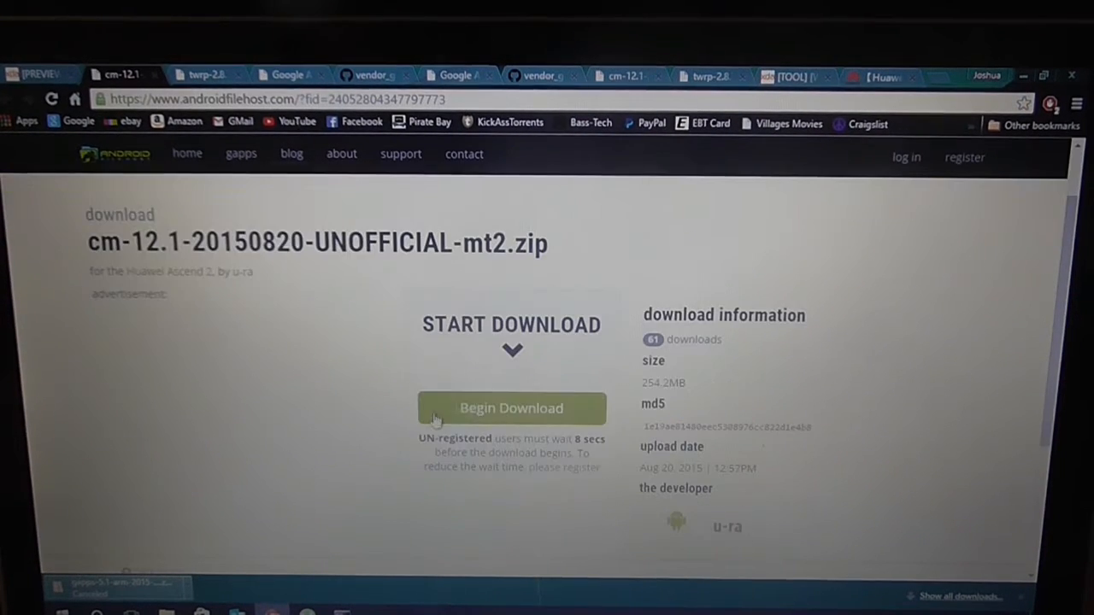
pyautogui.click(511, 406)
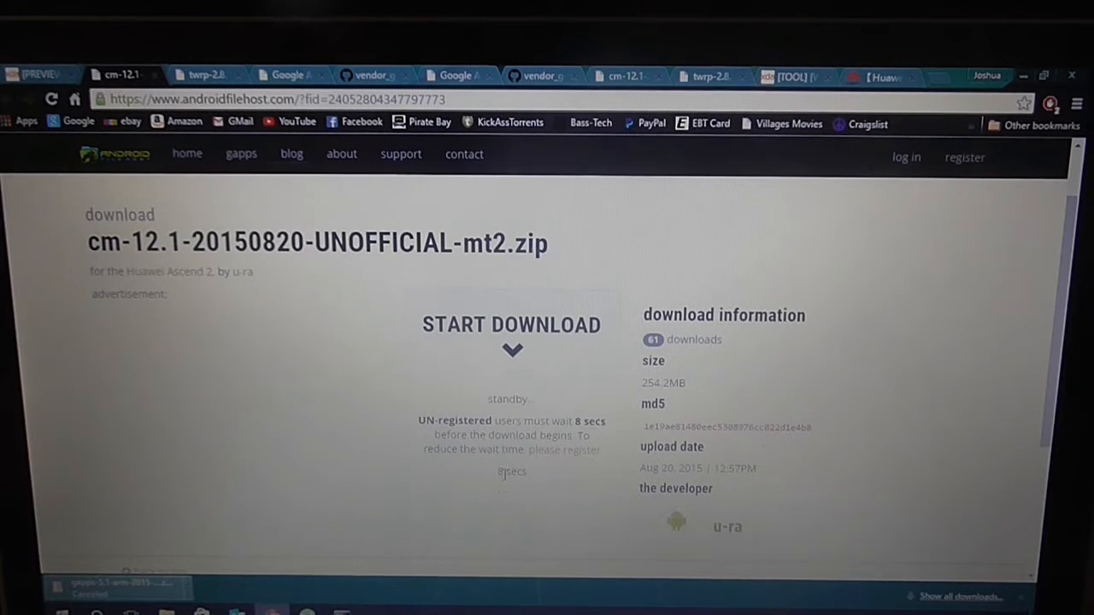
pyautogui.moveTo(544, 462)
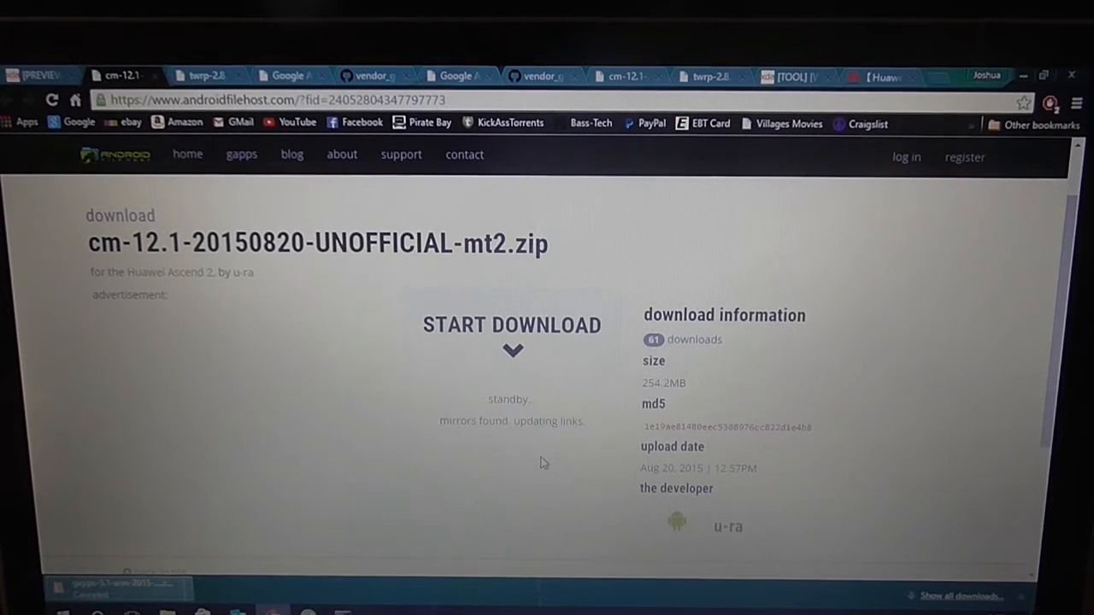
pyautogui.click(513, 324)
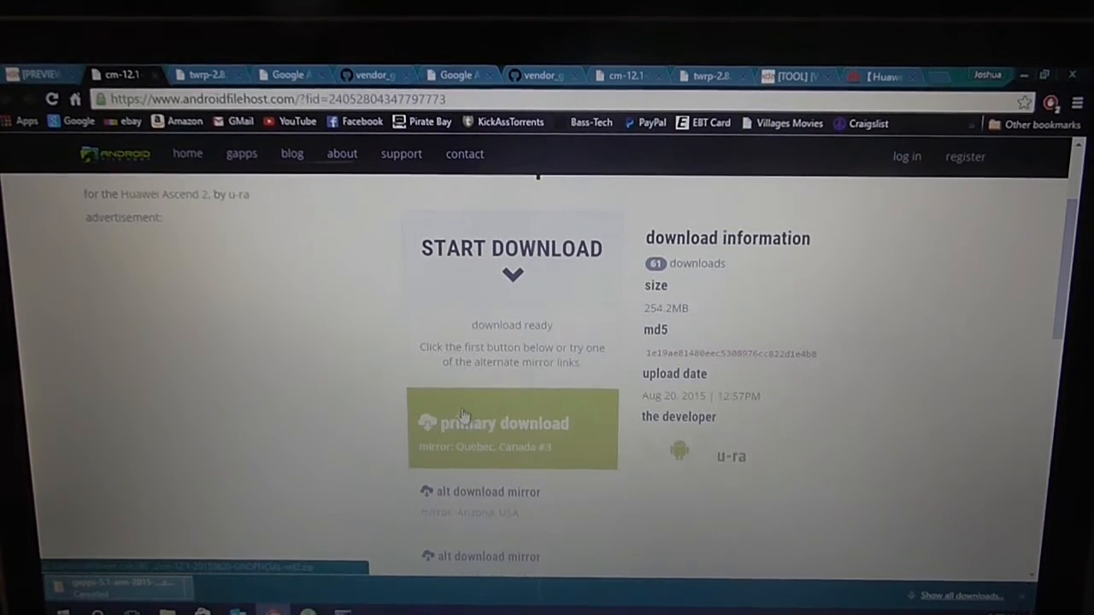
pyautogui.moveTo(260, 425)
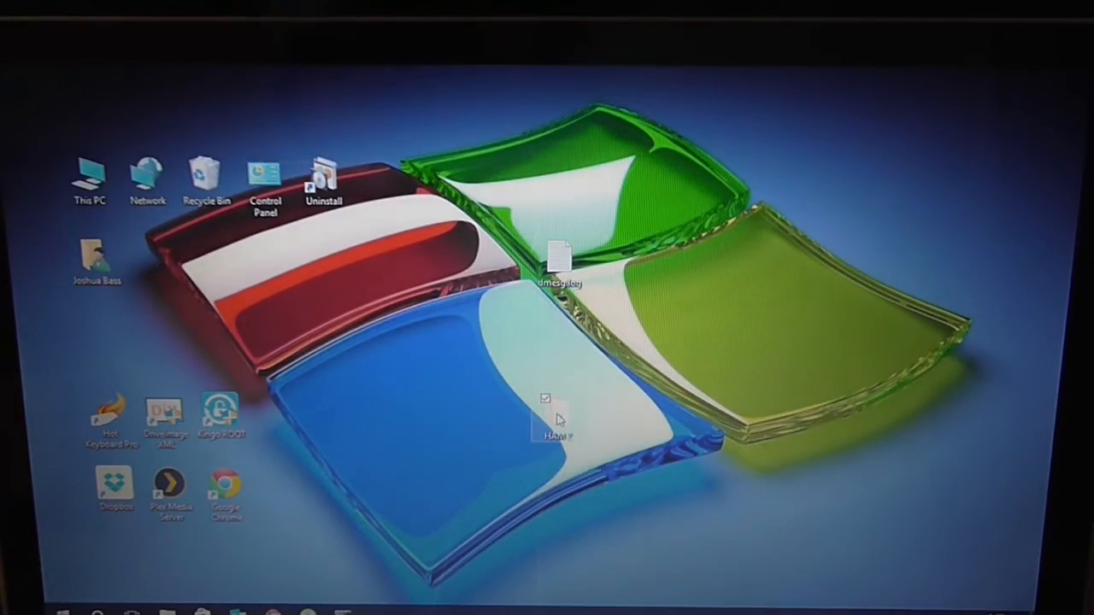
# - Open the HAM 2 folder from the desktop and select its twrp.img file
pyautogui.doubleClick(545, 419)
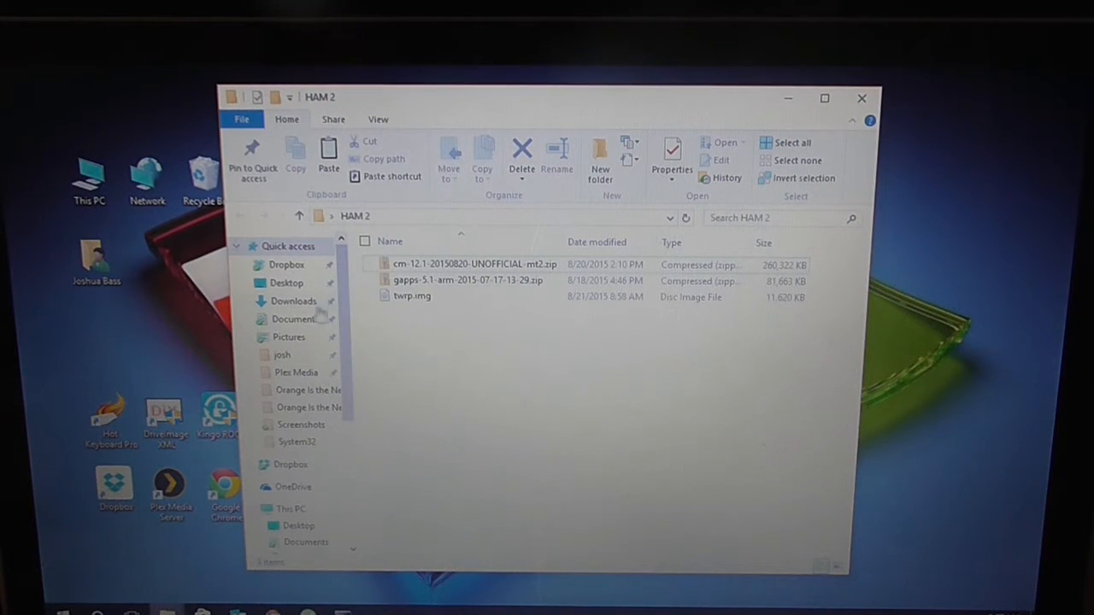
pyautogui.click(294, 301)
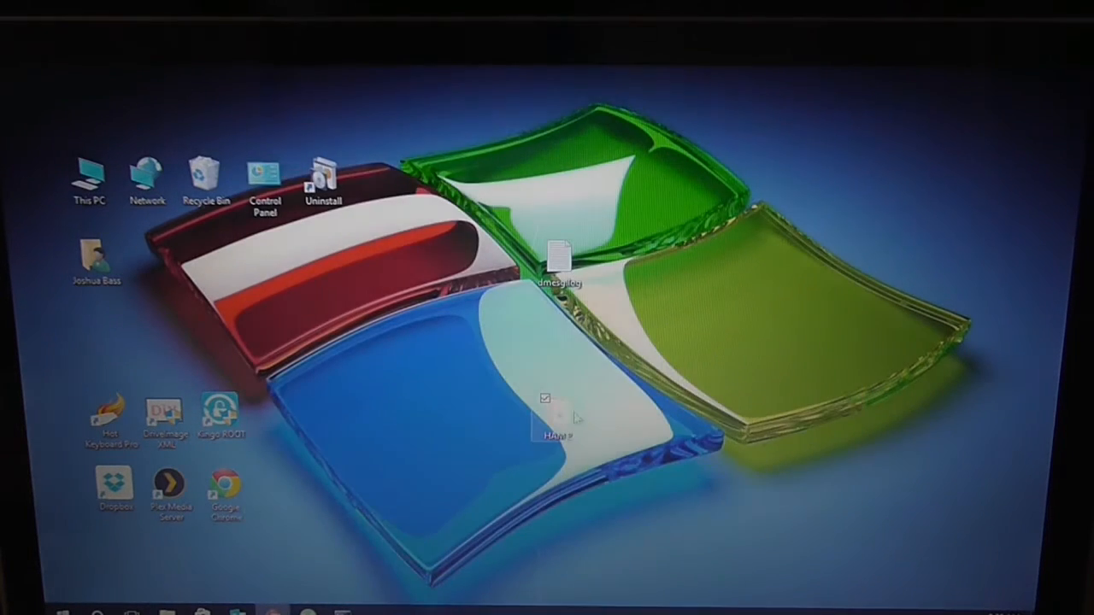
pyautogui.doubleClick(545, 418)
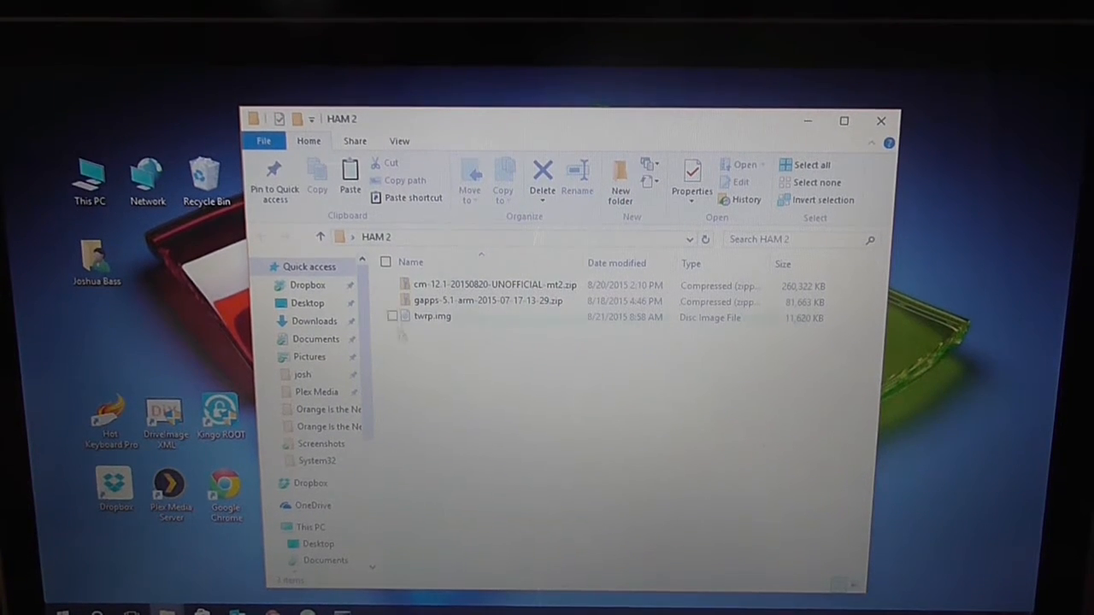
pyautogui.click(433, 317)
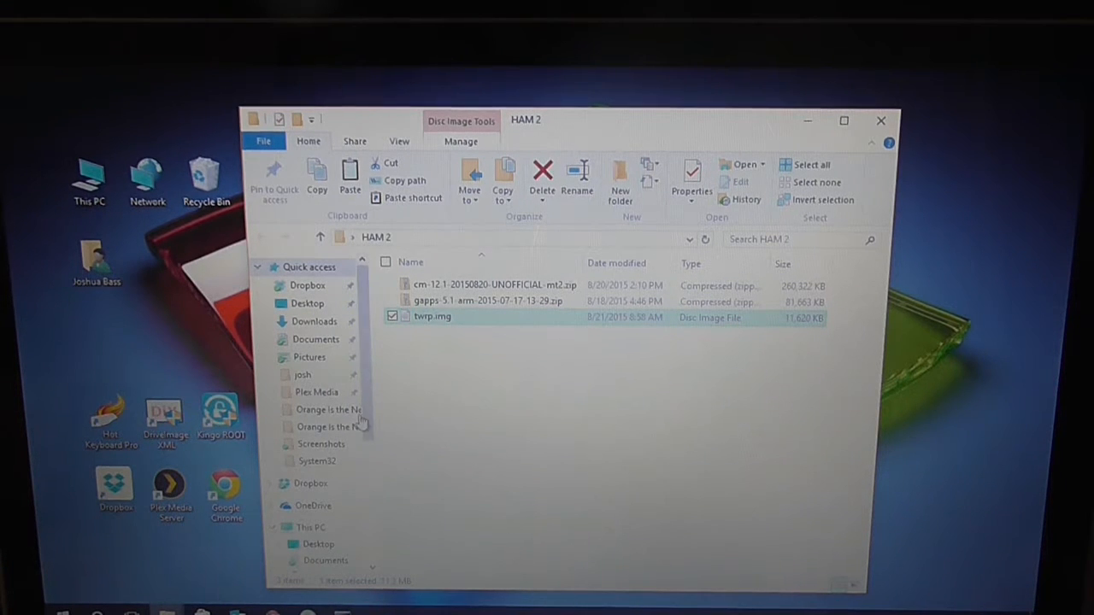
# - Select the downloaded twrp-2.8.7.0-mt2L.img in Downloads to copy into HAM 2
pyautogui.click(315, 322)
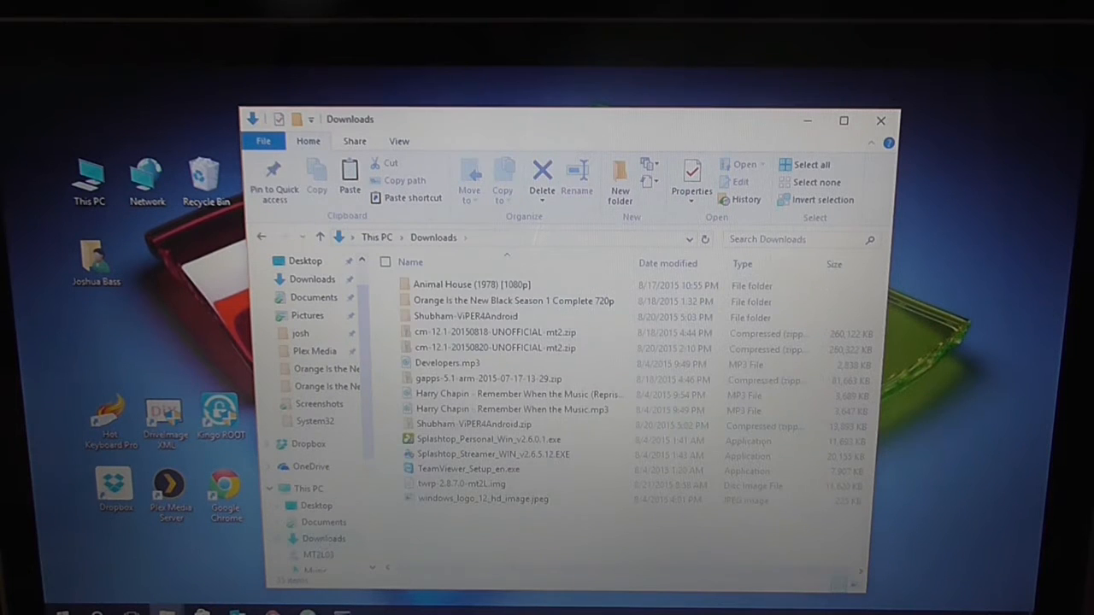
pyautogui.click(462, 483)
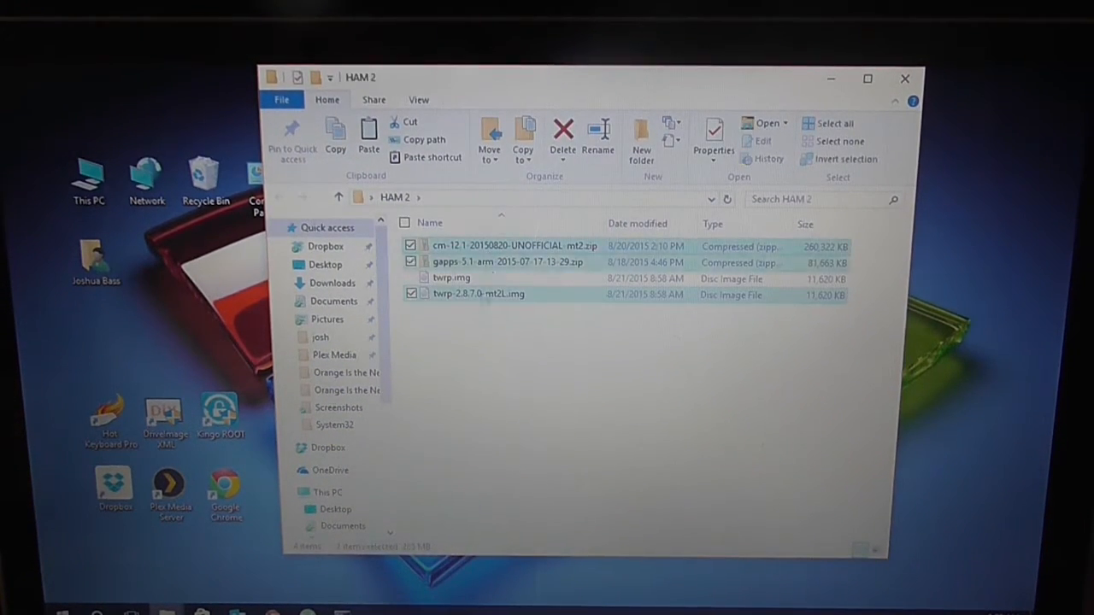
# - Start renaming the TWRP 2.8.7.0 image and show file name extensions in the listing
pyautogui.click(479, 294)
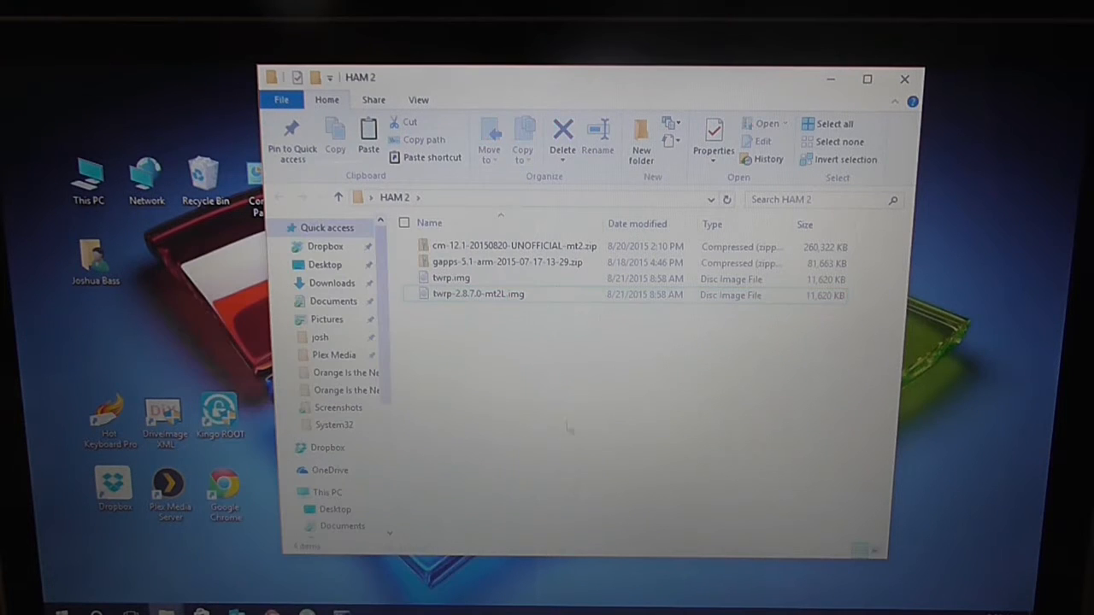
pyautogui.rightClick(478, 294)
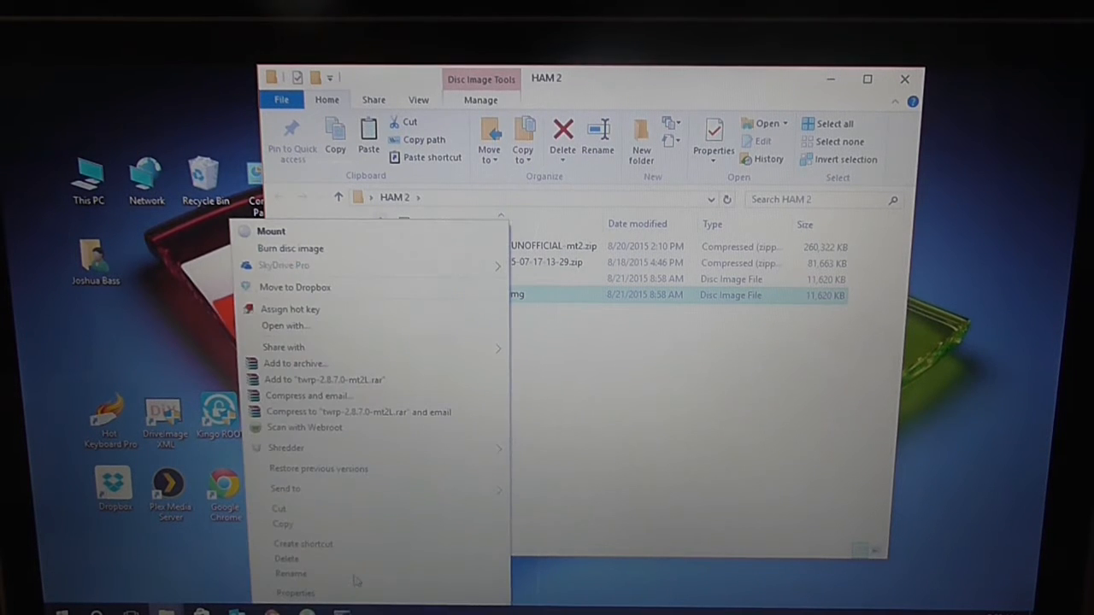
pyautogui.click(291, 574)
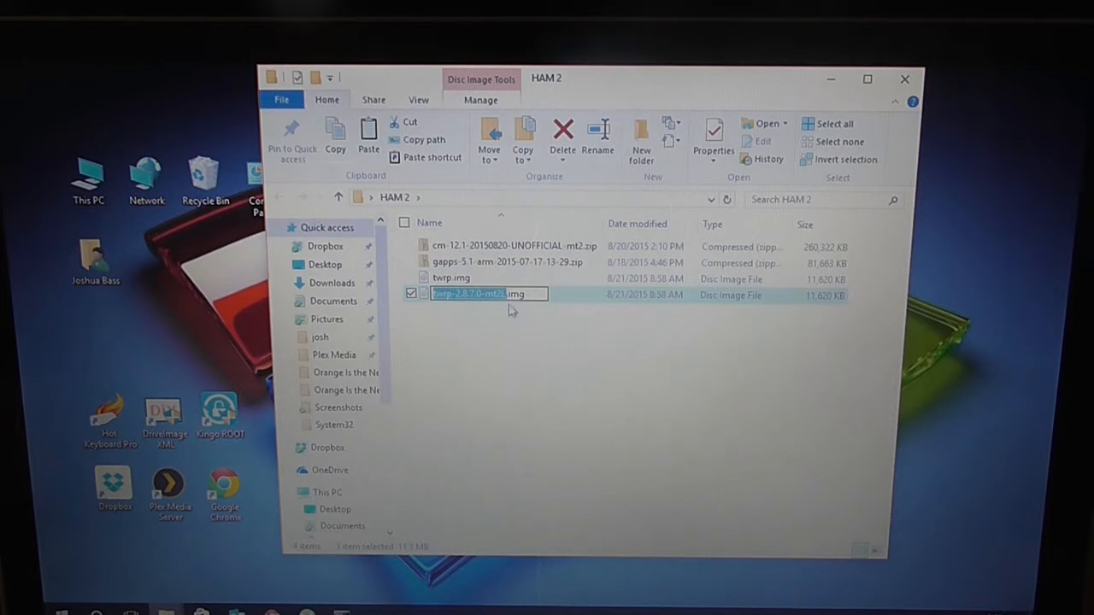
pyautogui.moveTo(504, 337)
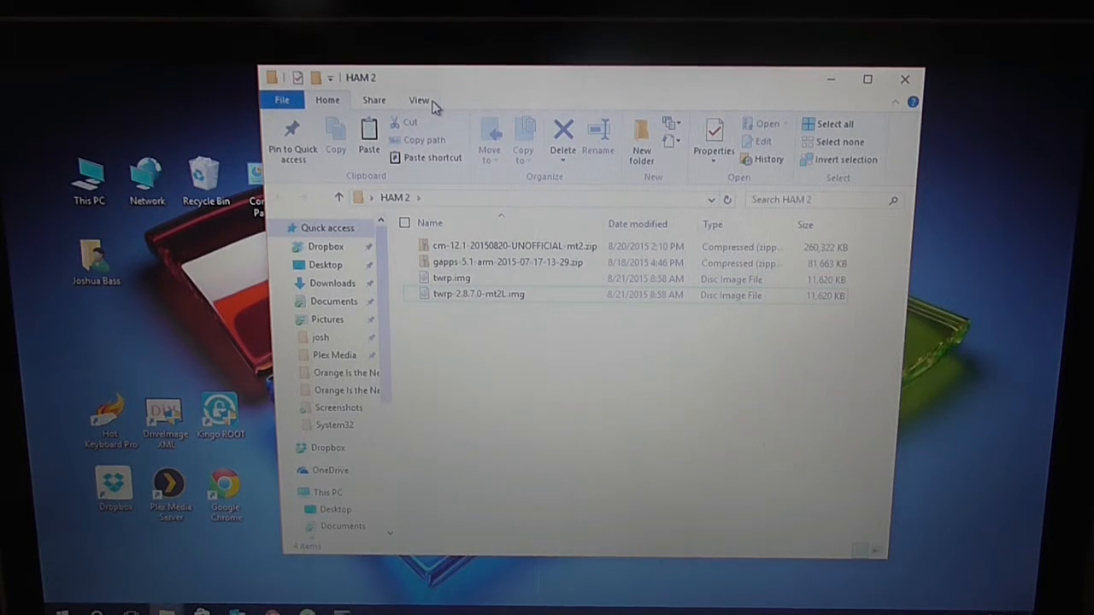
pyautogui.click(419, 99)
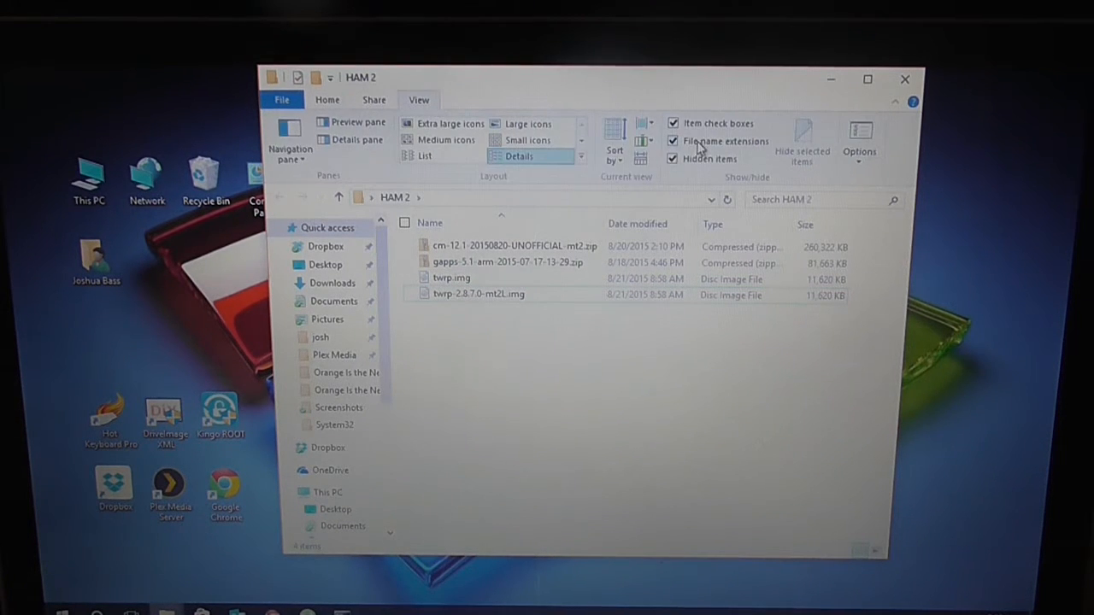
pyautogui.click(674, 140)
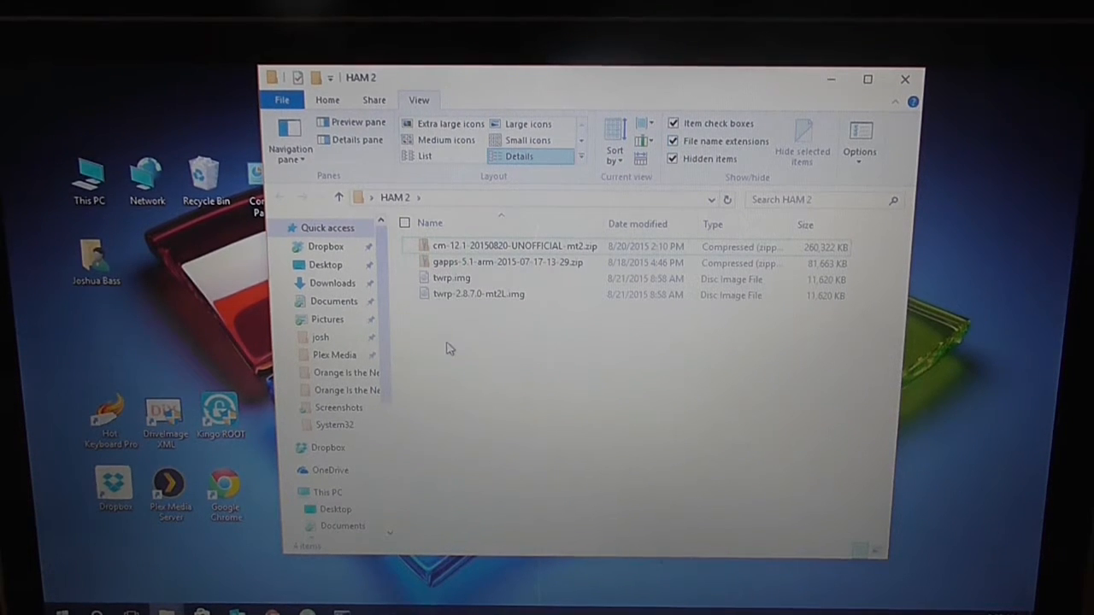
# - Check twrp.img's options, then go to This PC and into the ACER (C:) drive root
pyautogui.click(451, 278)
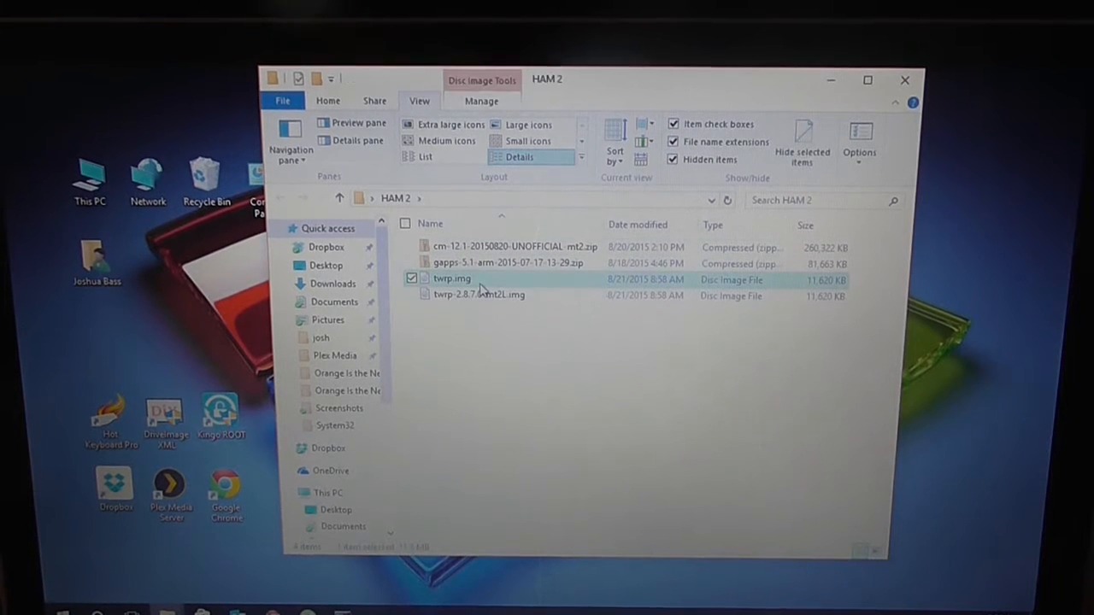
pyautogui.rightClick(451, 279)
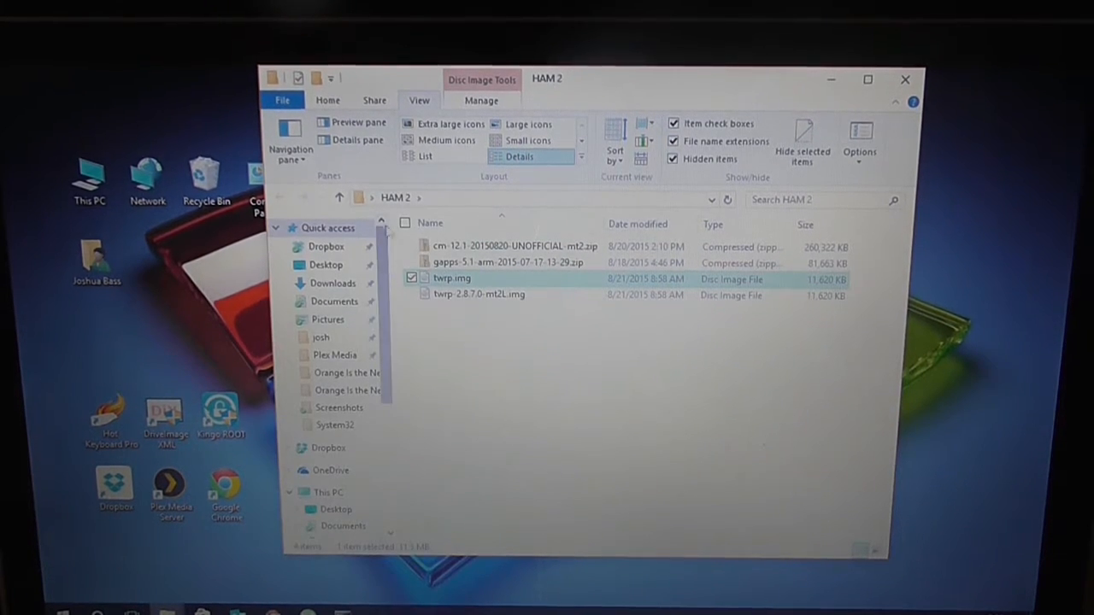
pyautogui.click(328, 492)
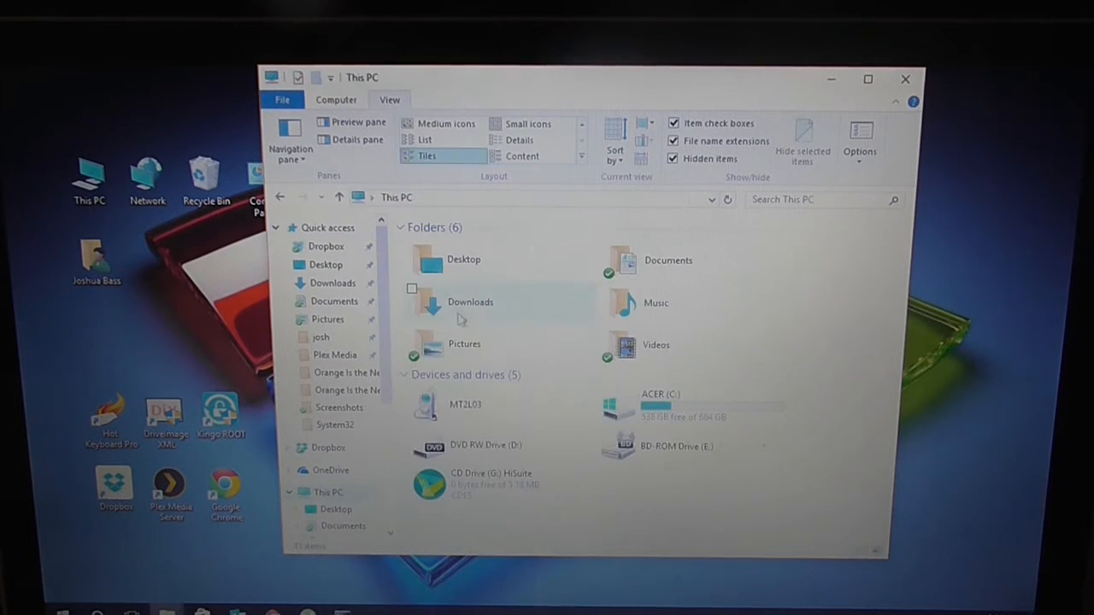
pyautogui.doubleClick(659, 403)
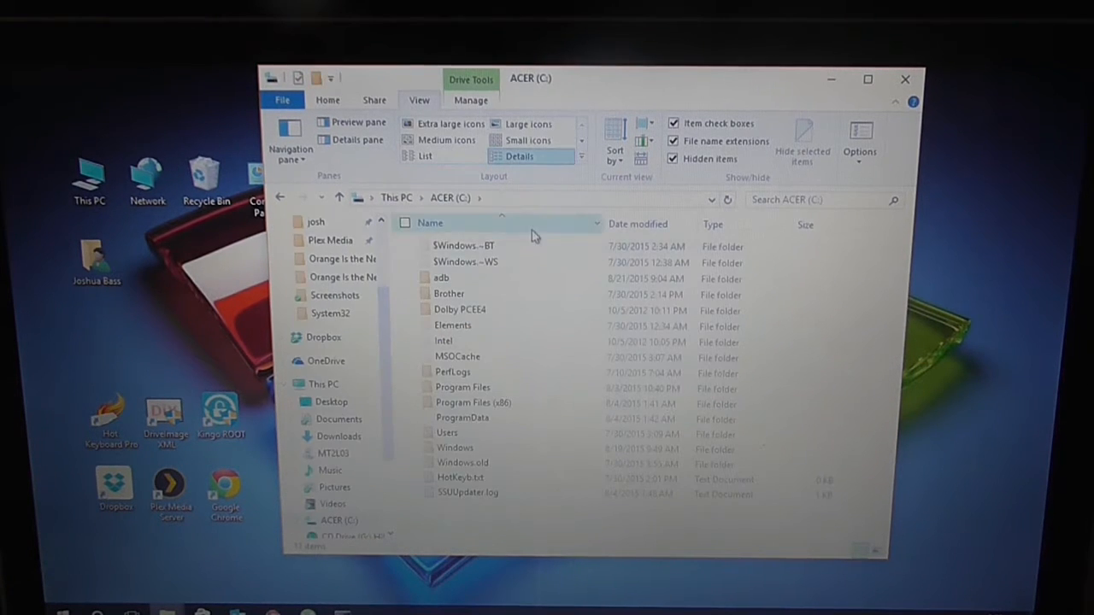
pyautogui.moveTo(441, 277)
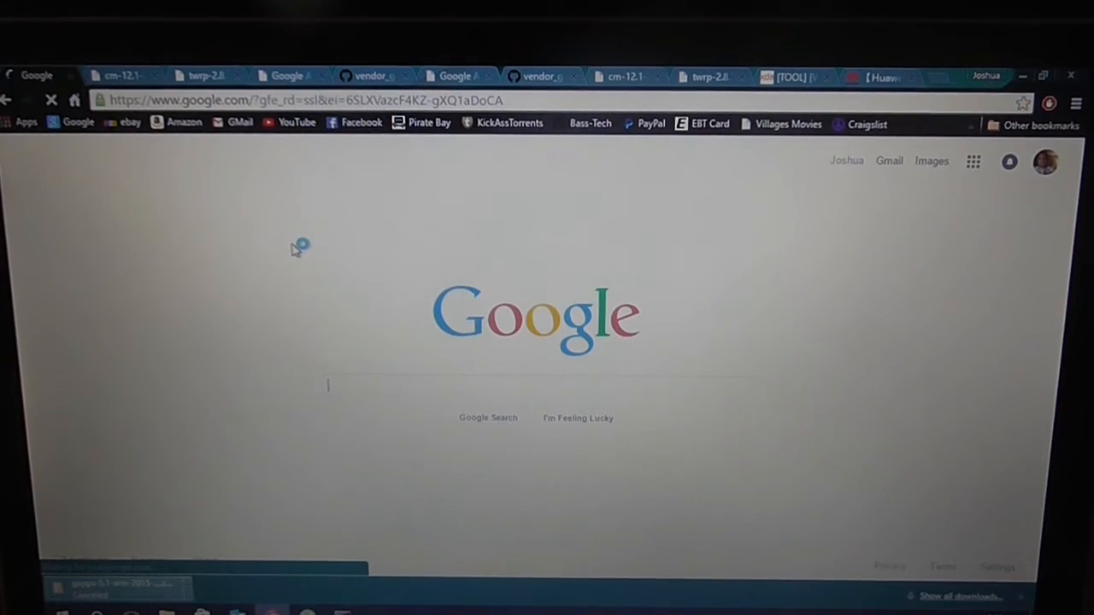
# - Search Google for '15 second adb' and open the XDA ADB, Fastboot and Drivers thread
pyautogui.write('15 se')
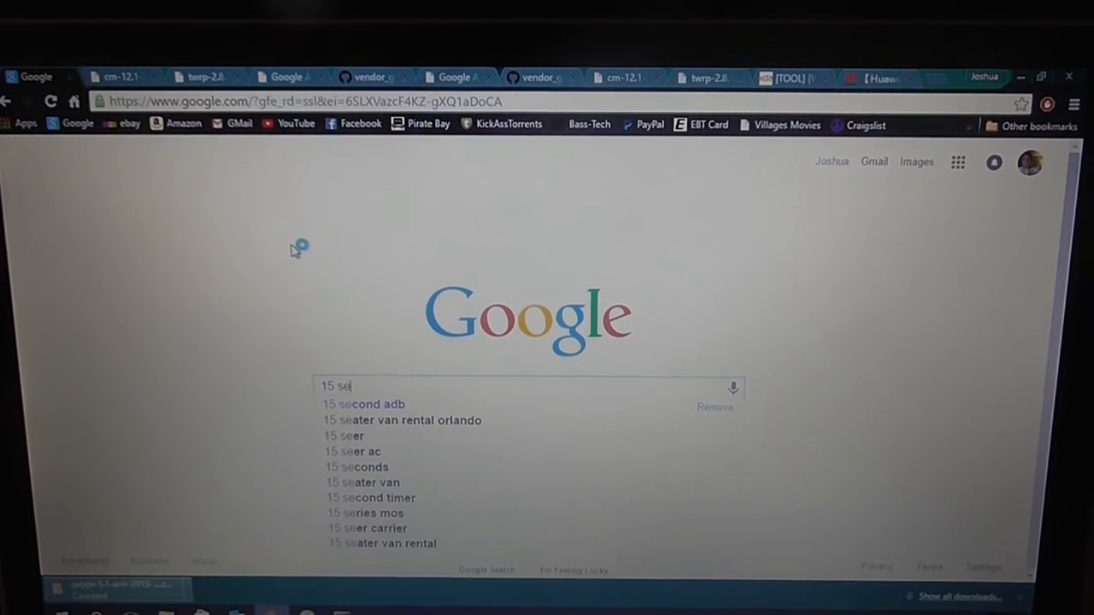
pyautogui.click(362, 404)
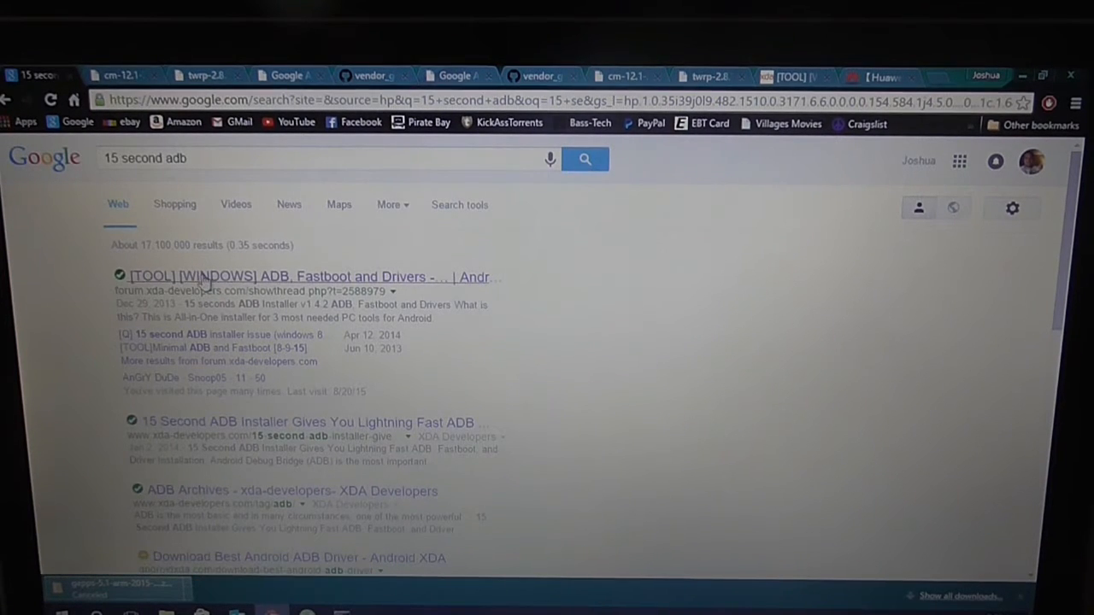
pyautogui.click(308, 277)
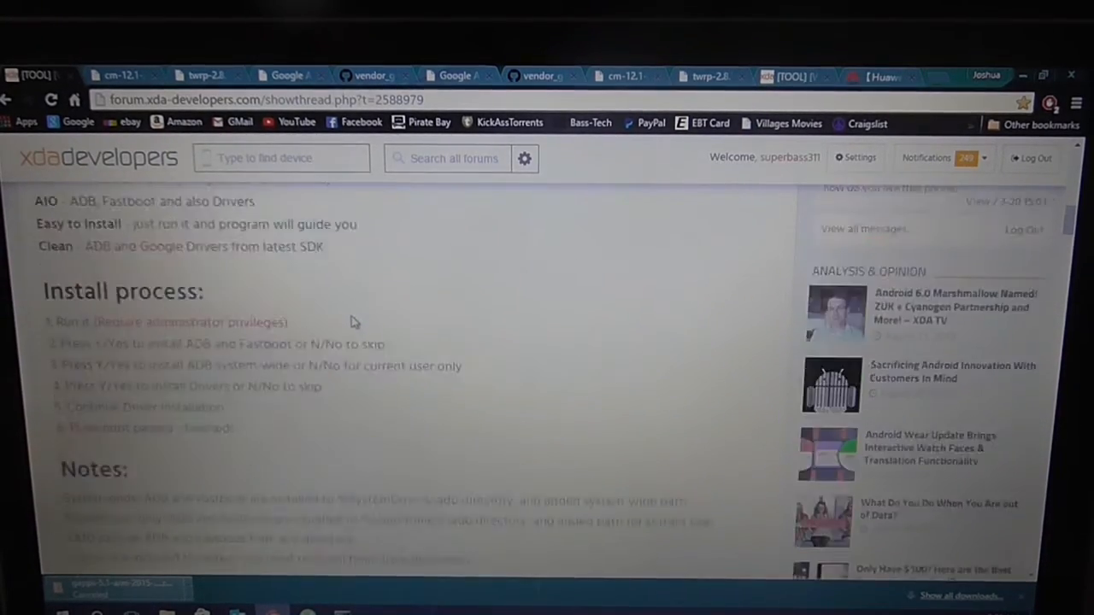
pyautogui.scroll(-3)
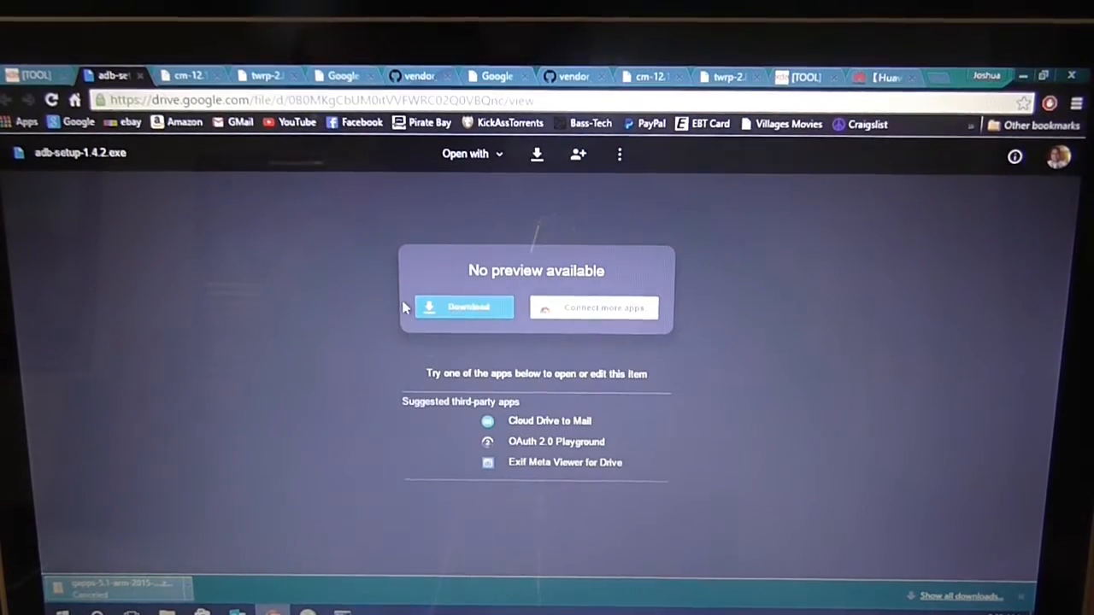
pyautogui.moveTo(885, 77)
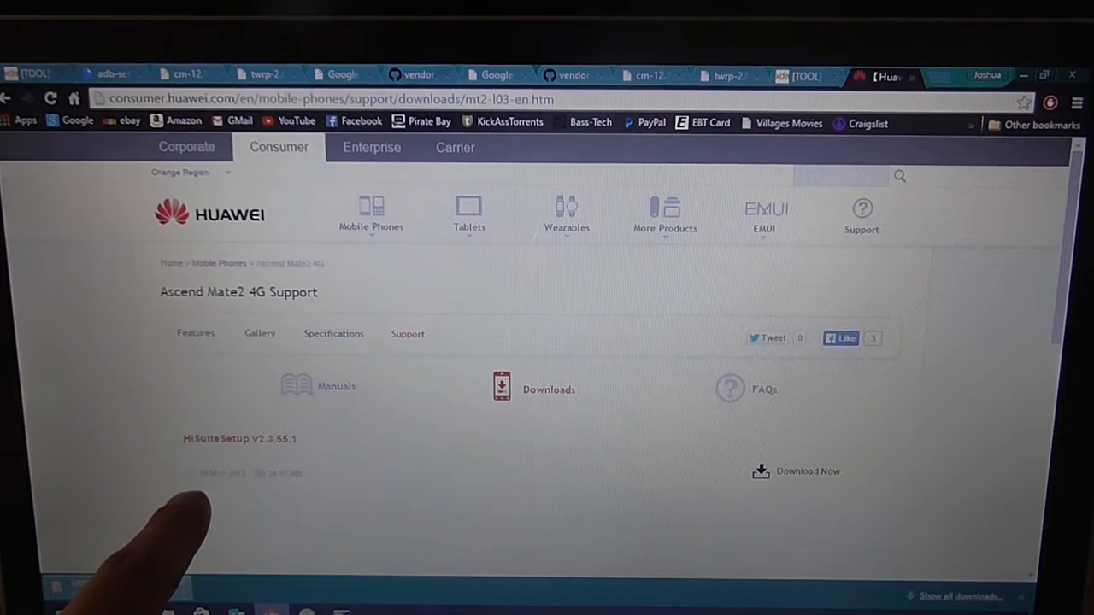
# - Return from Chrome to the File Explorer window listing the ACER (C:) root
pyautogui.doubleClick(239, 437)
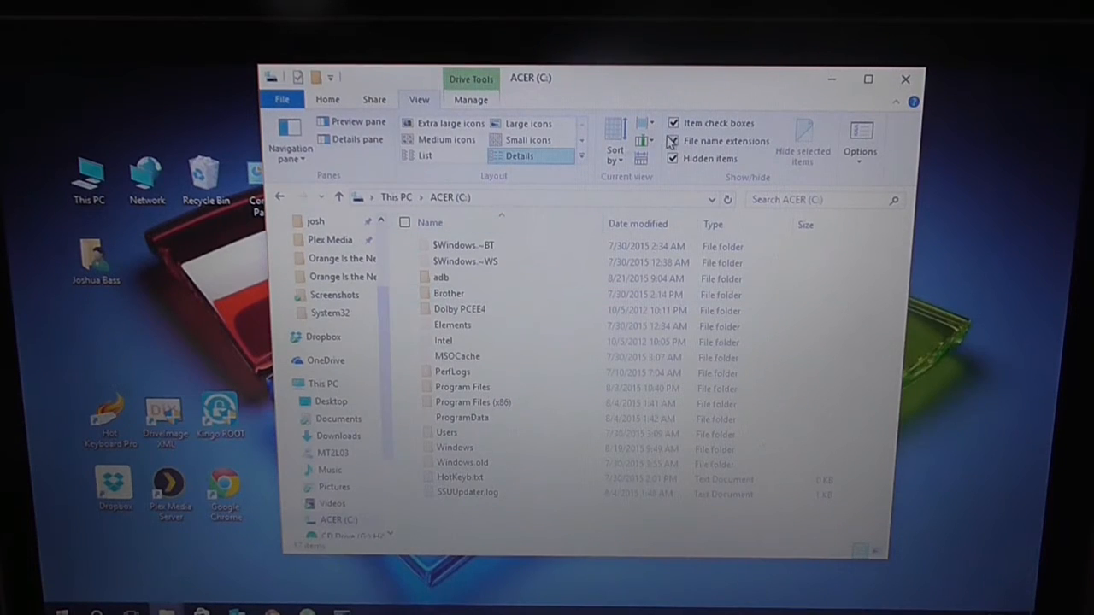
# - Open the C:\adb folder with twrp.img and launch a Command Prompt over it
pyautogui.doubleClick(441, 277)
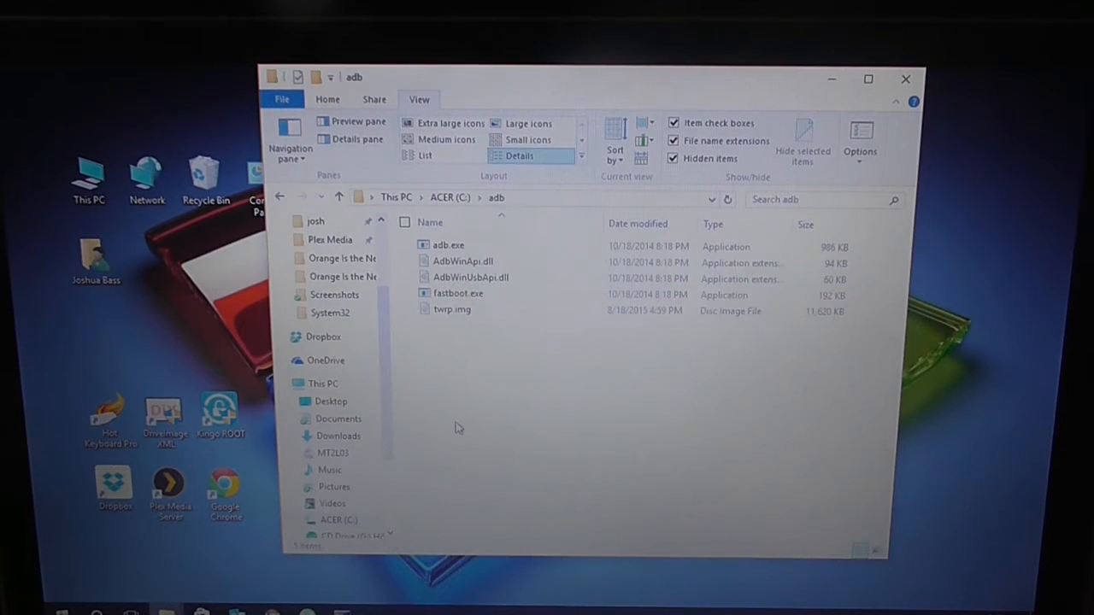
pyautogui.click(451, 310)
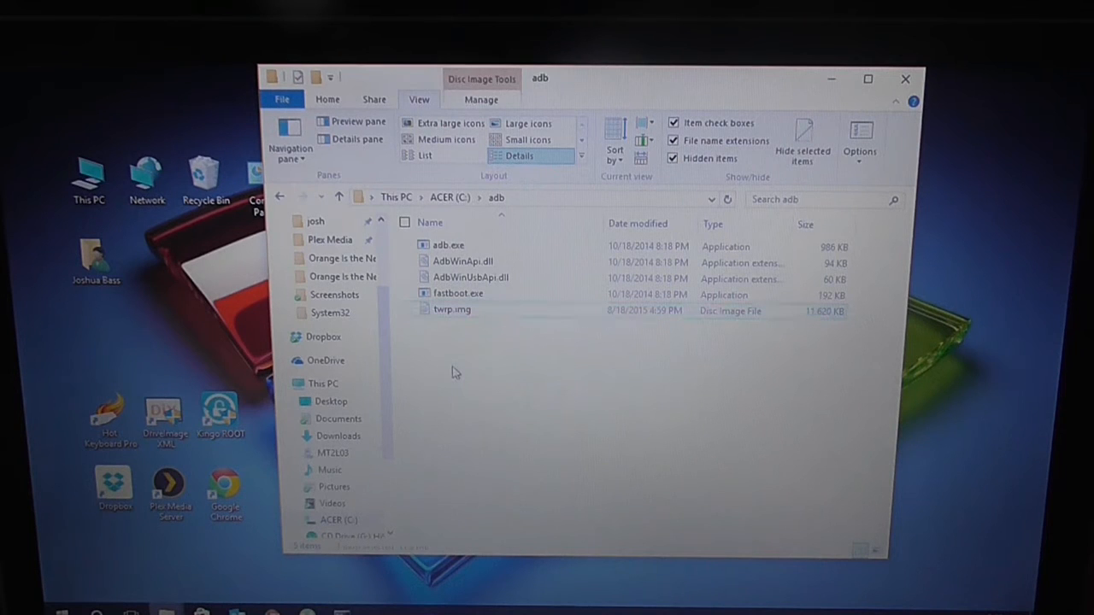
pyautogui.click(530, 198)
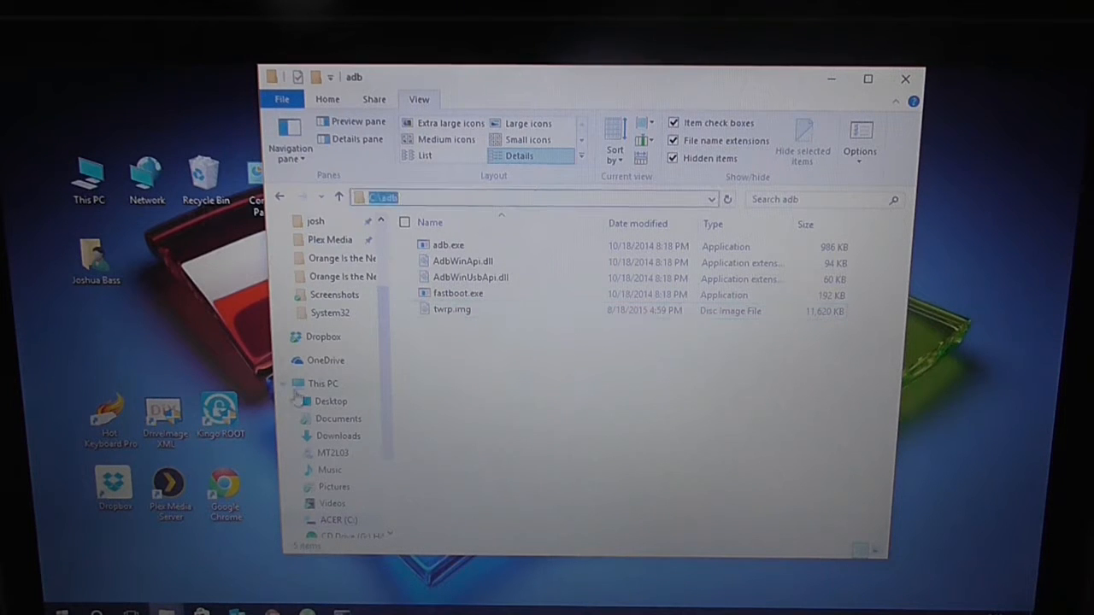
pyautogui.click(14, 612)
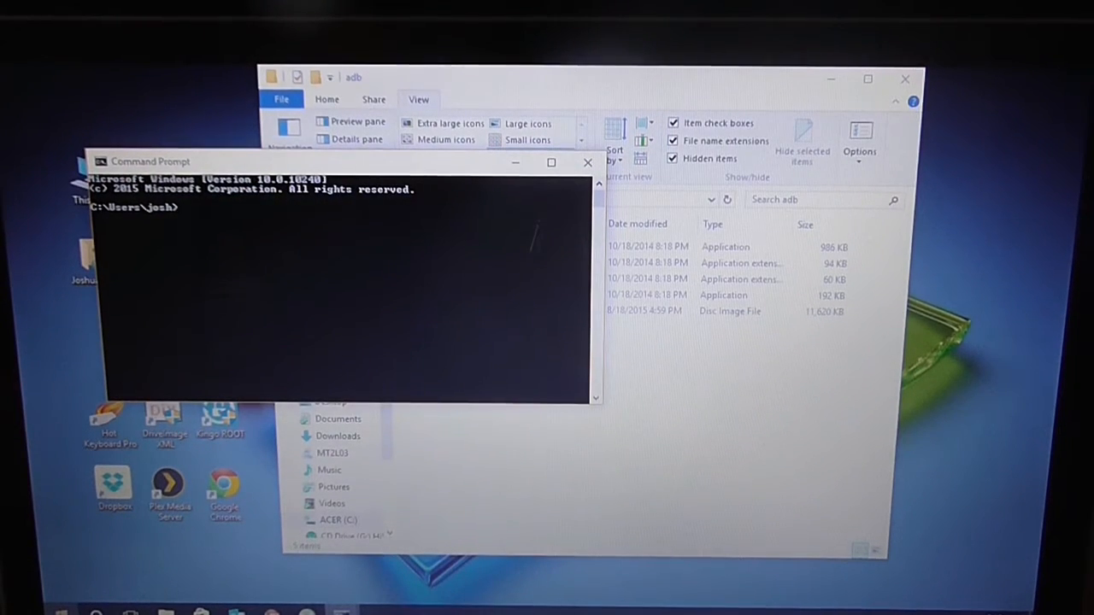
# - Change the Command Prompt's working folder to c:\adb, then go to This PC for Device Manager
pyautogui.write('cd')
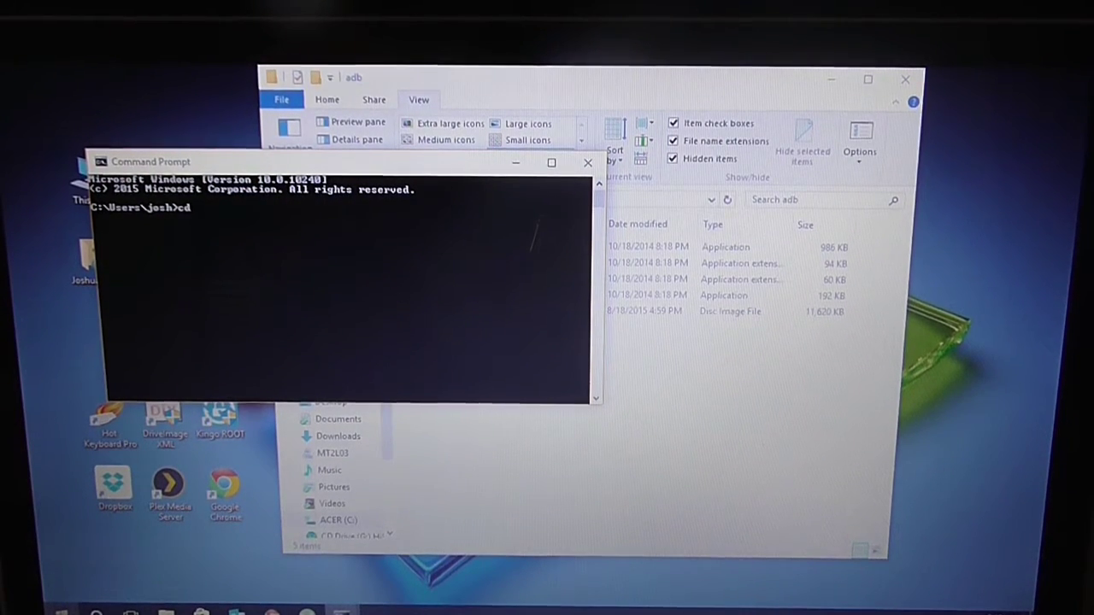
pyautogui.write('c:')
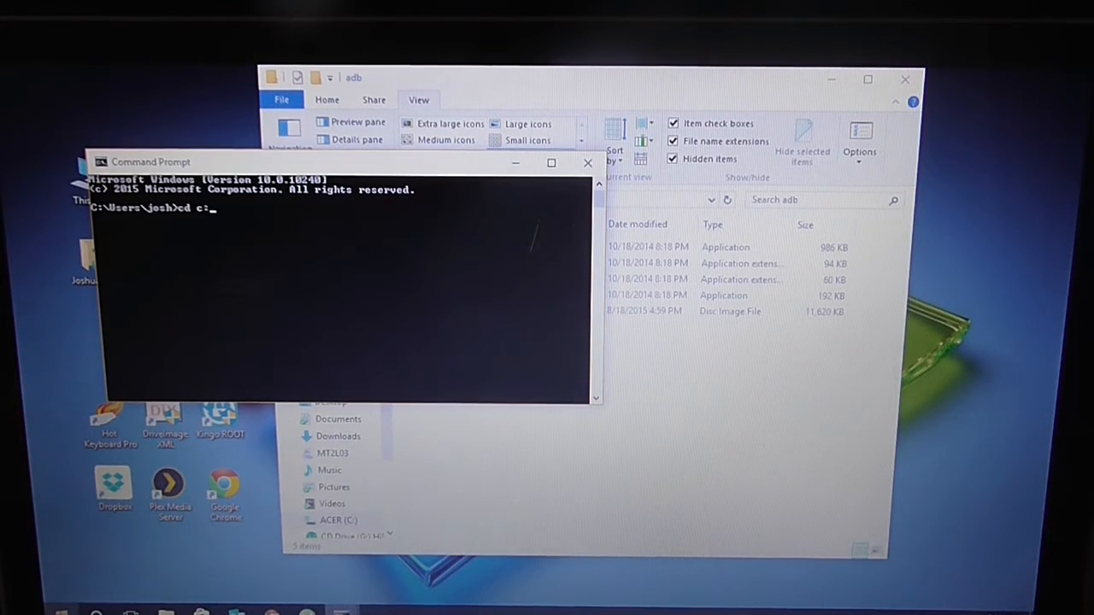
pyautogui.press('Return')
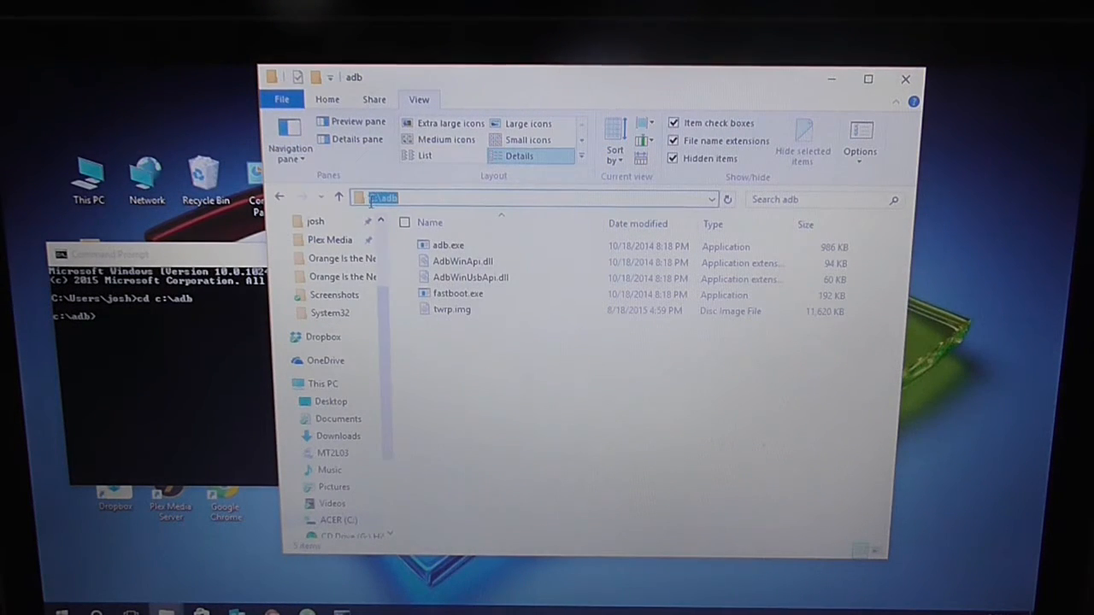
pyautogui.moveTo(242, 335)
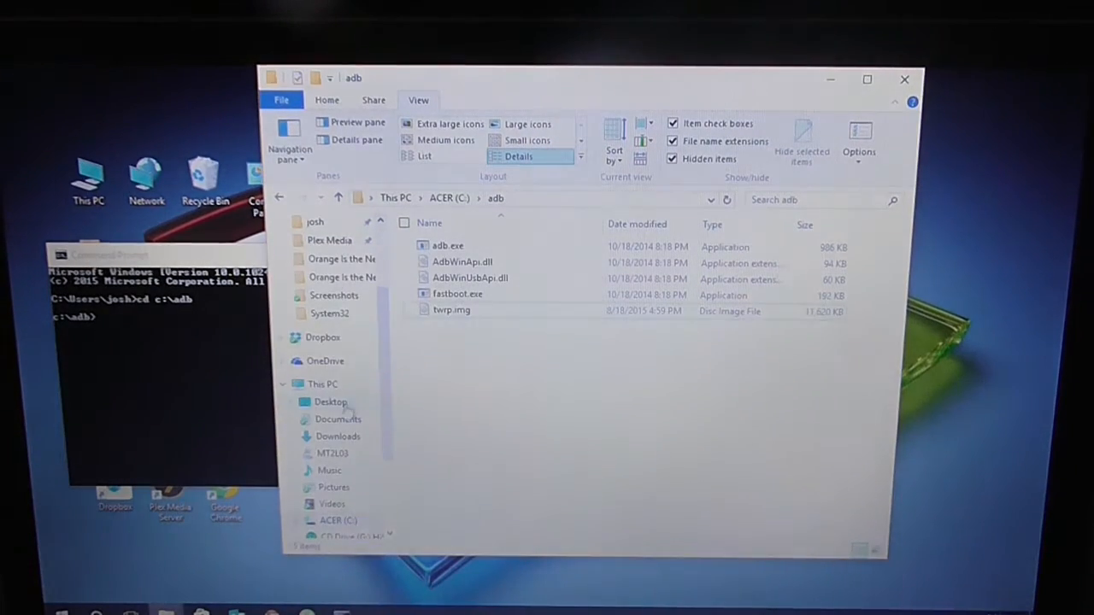
pyautogui.click(321, 382)
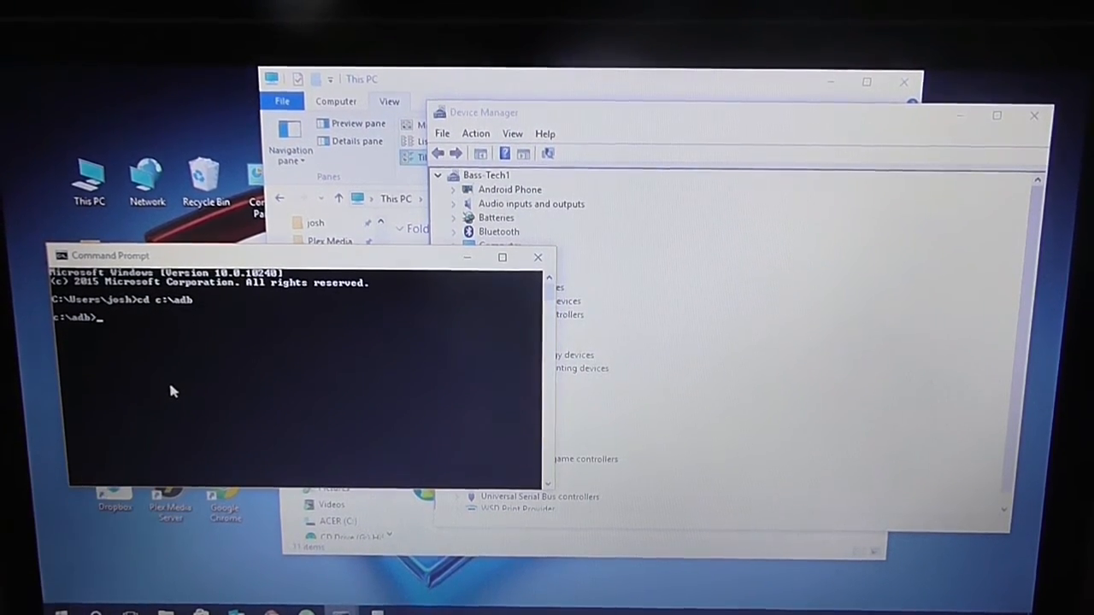
# - Run adb devices to confirm one Android device is attached
pyautogui.write('a')
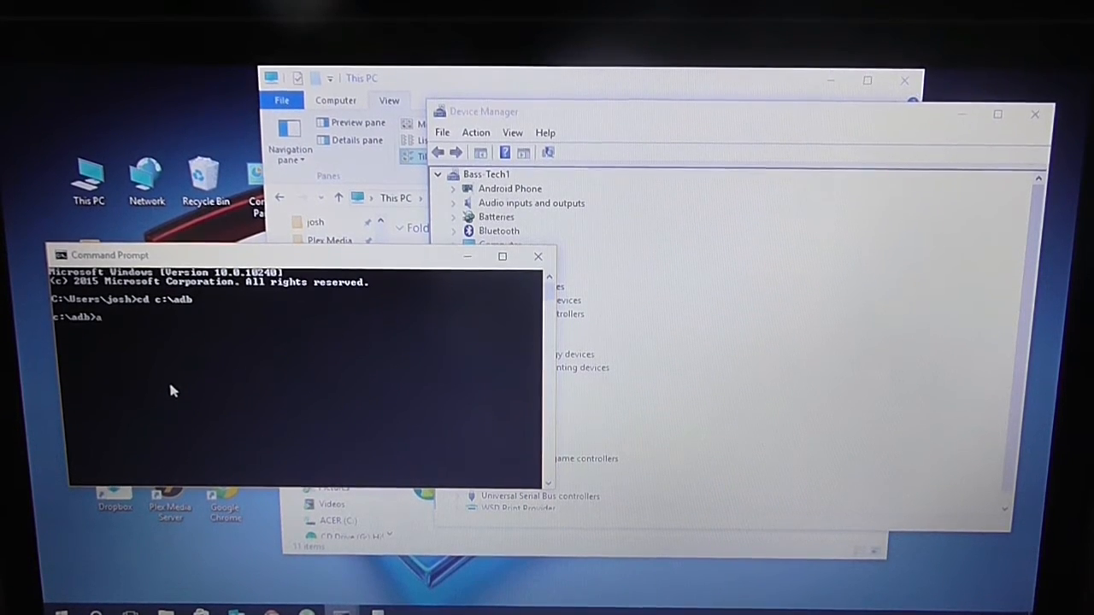
pyautogui.write('db devices')
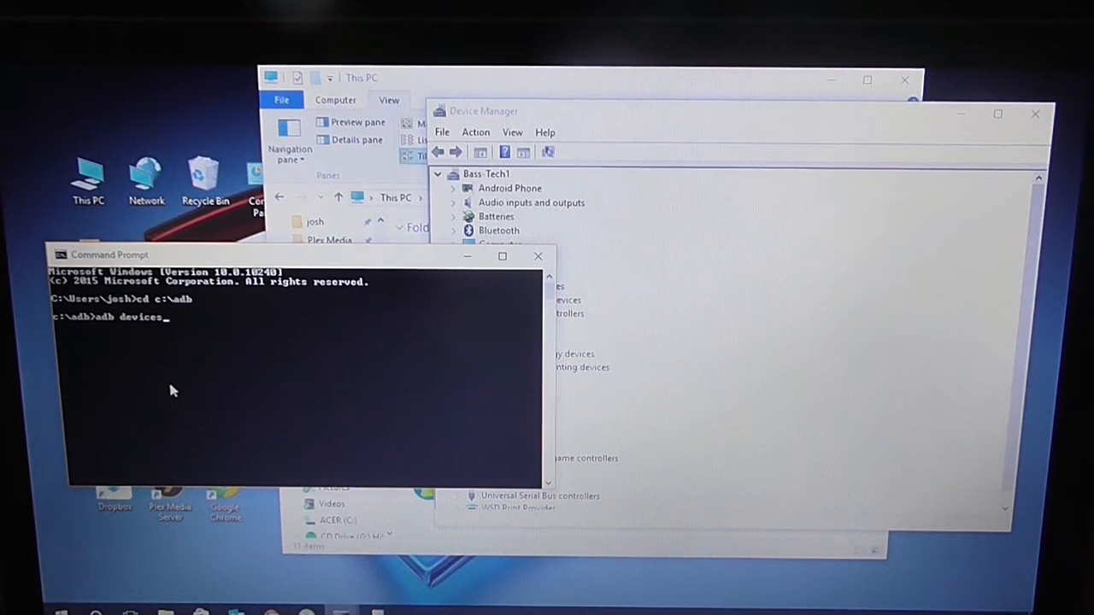
pyautogui.press('Return')
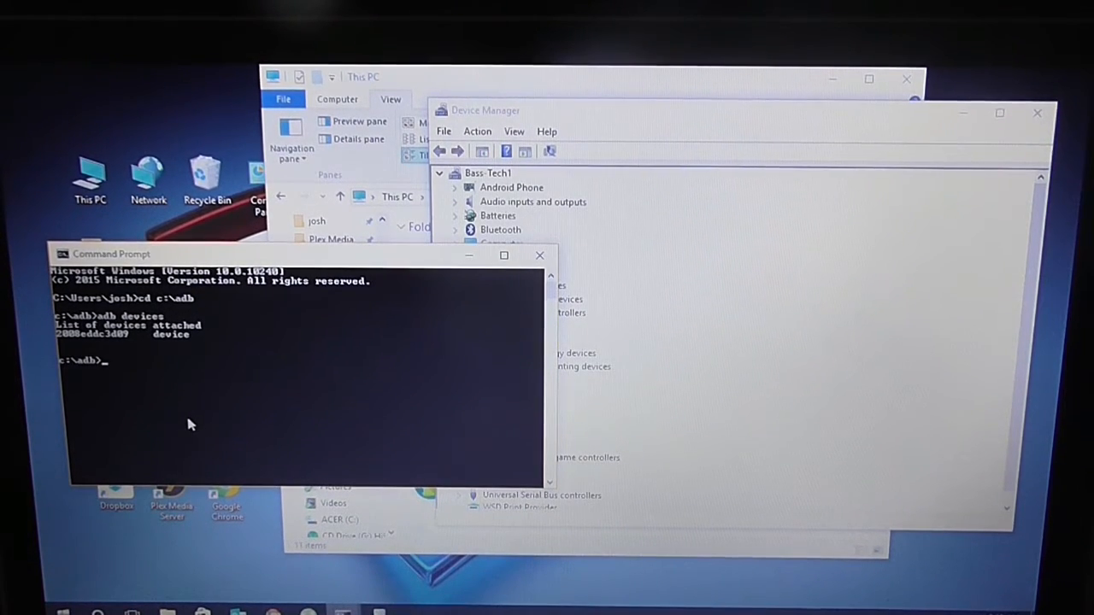
# - Enter fastboot flash recovery c:\adb\twrp.img to flash the TWRP recovery
pyautogui.write('f')
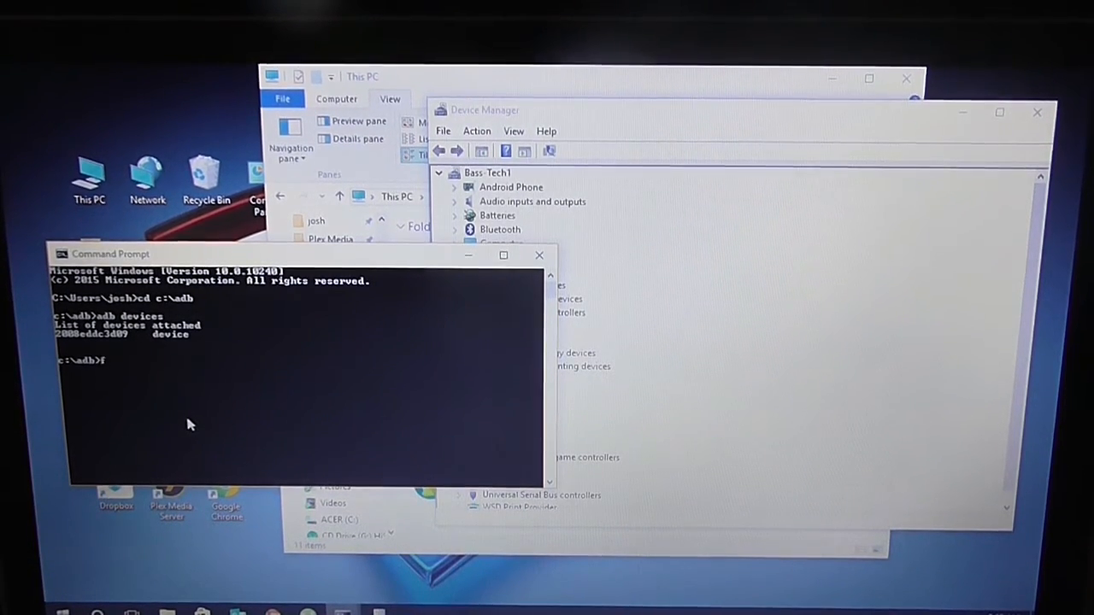
pyautogui.write('astboot flash r')
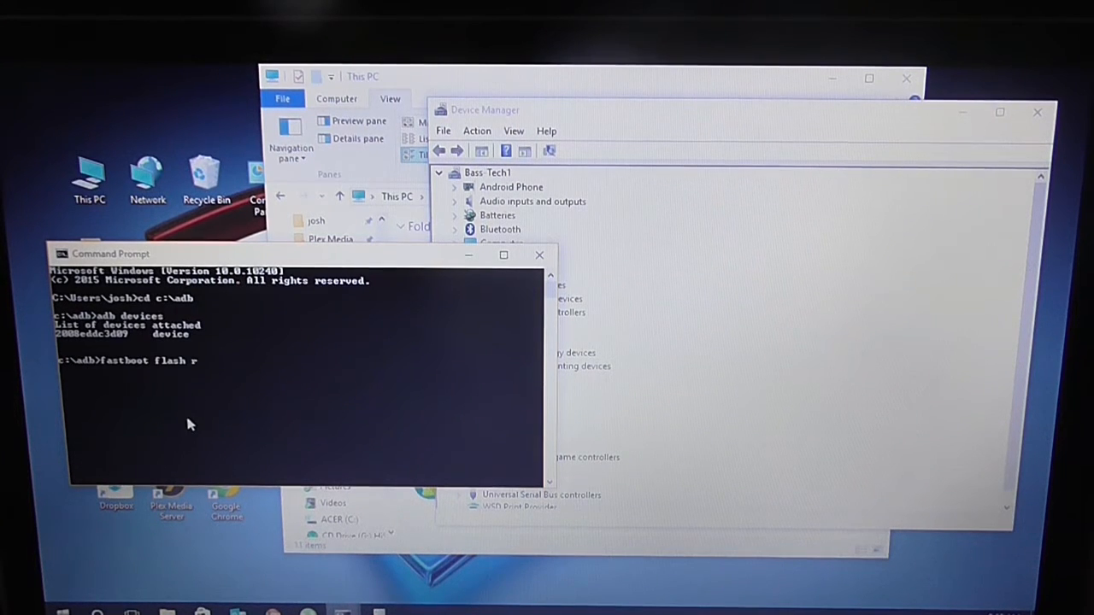
pyautogui.write('ecovery')
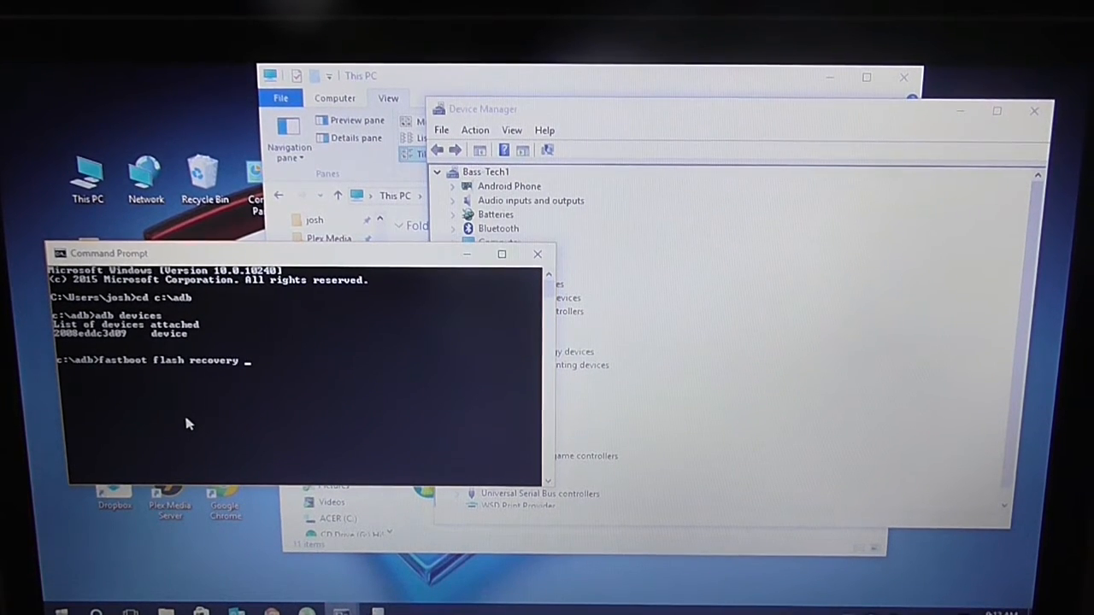
pyautogui.write('c:')
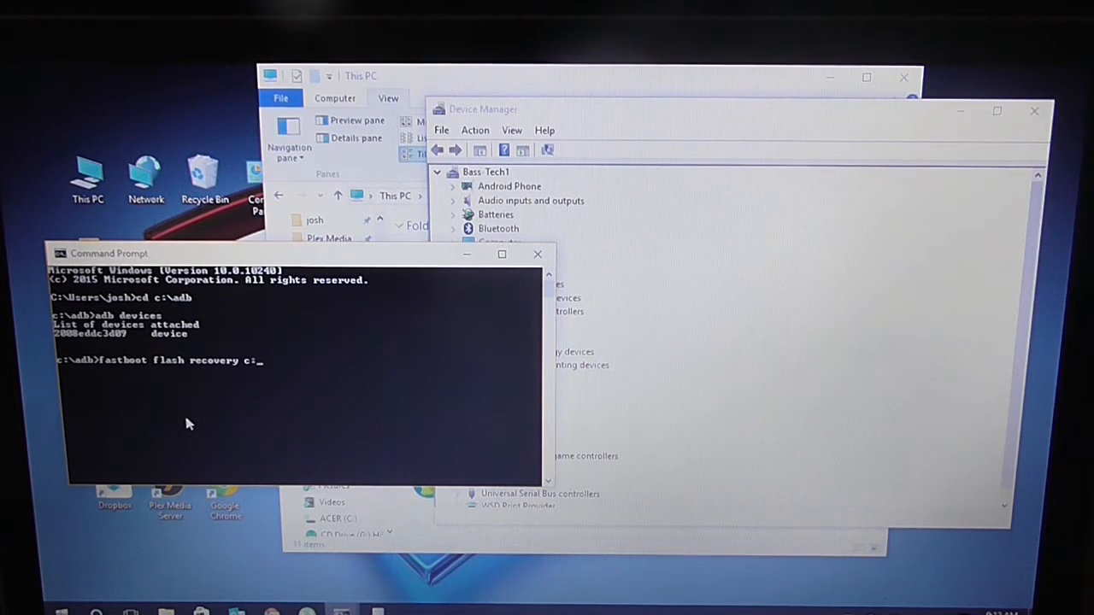
pyautogui.write('adb')
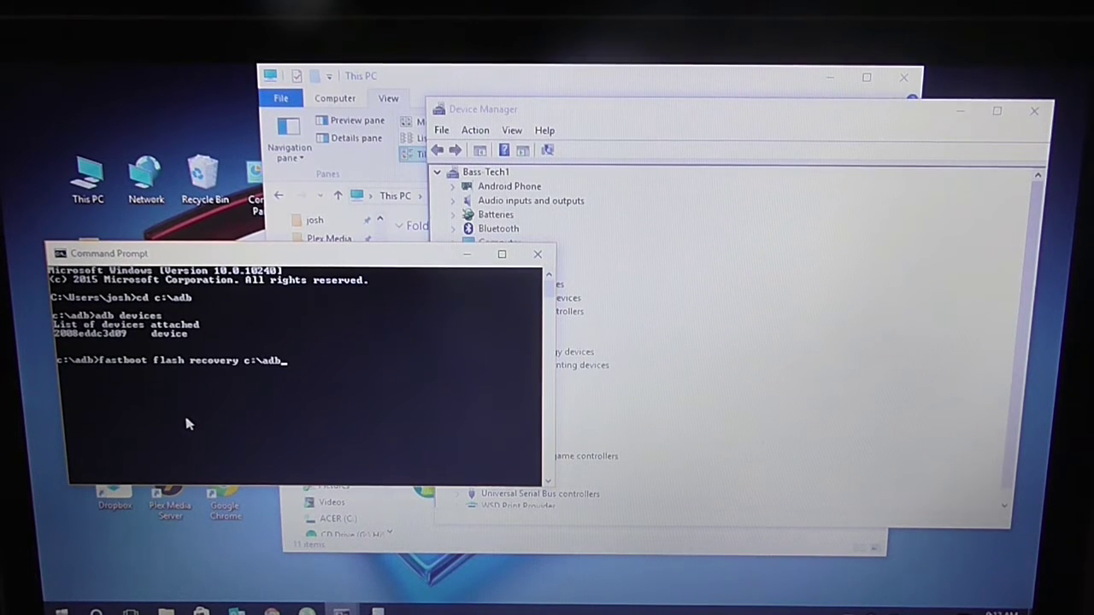
pyautogui.write('turp')
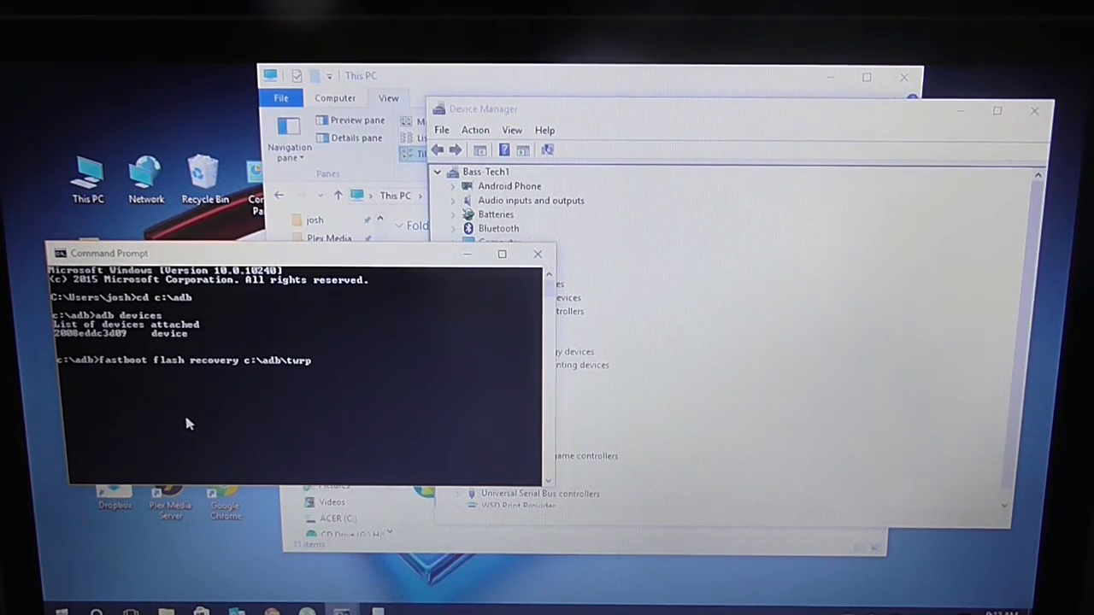
pyautogui.write('.img')
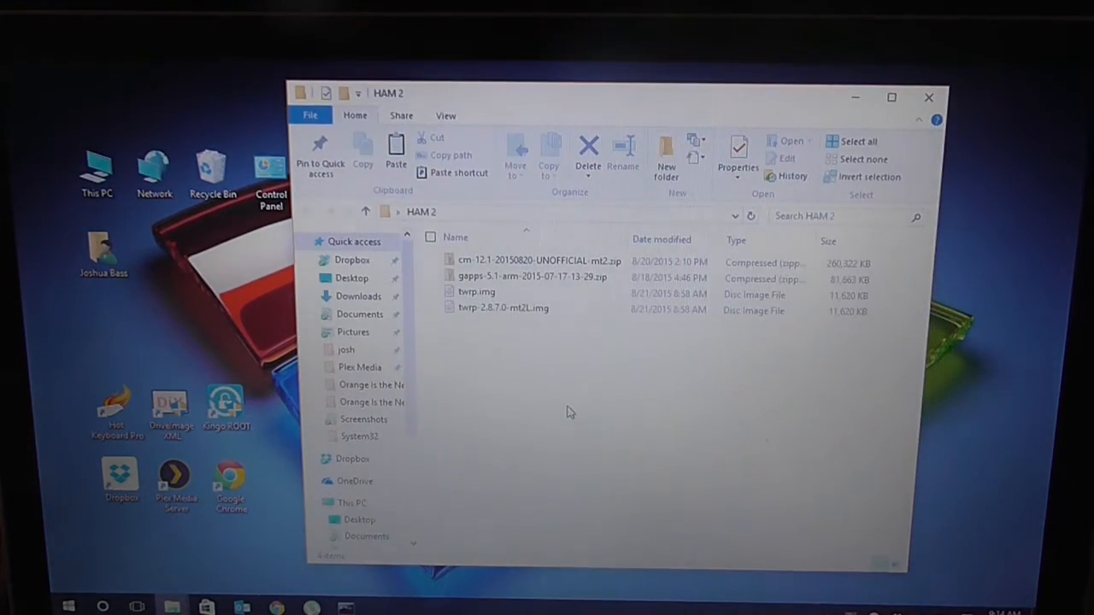
# - Select the gapps zip together with the cm-12.1 zip, leaving the two img files unselected
pyautogui.click(503, 307)
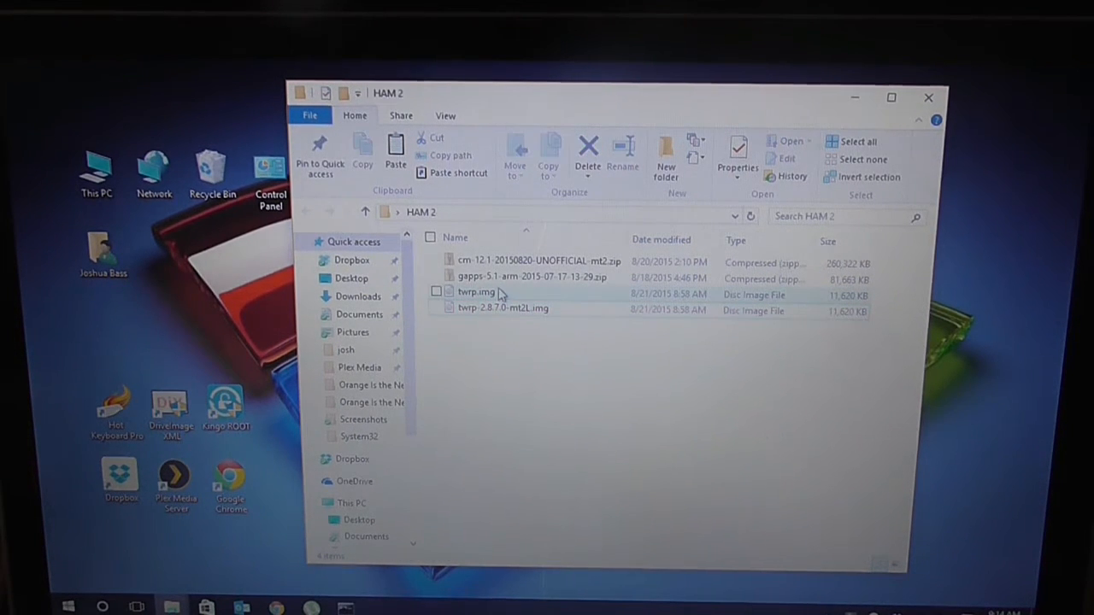
pyautogui.click(531, 277)
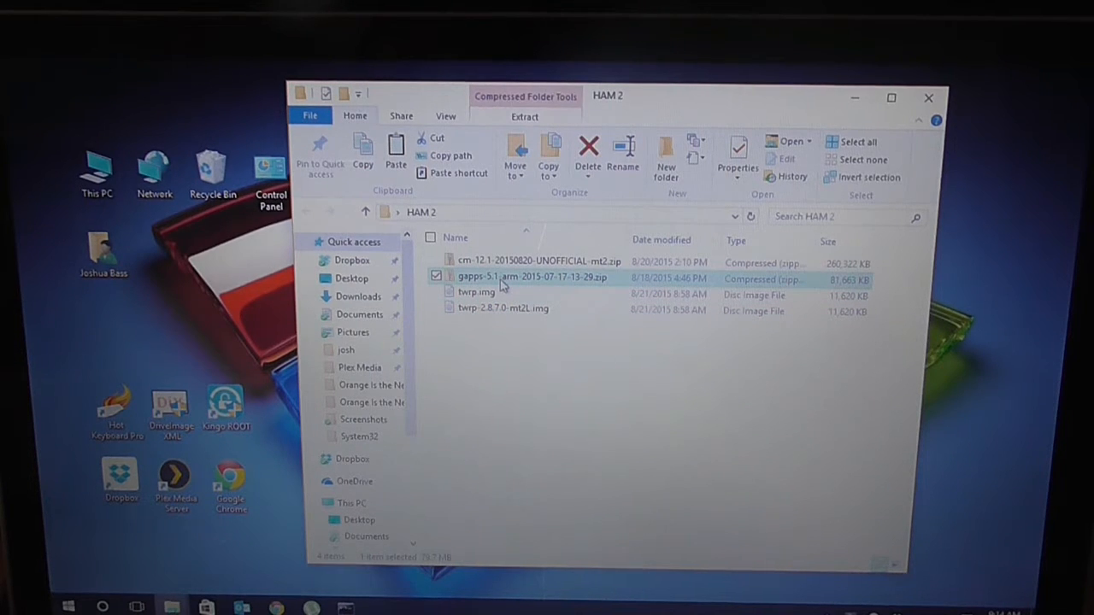
pyautogui.click(436, 261)
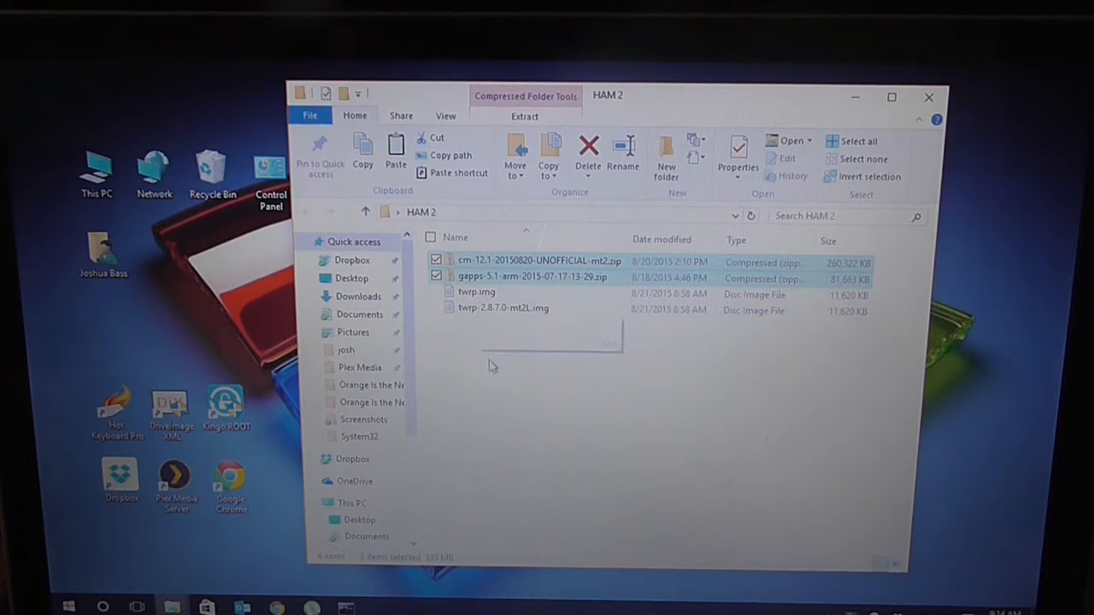
pyautogui.moveTo(545, 381)
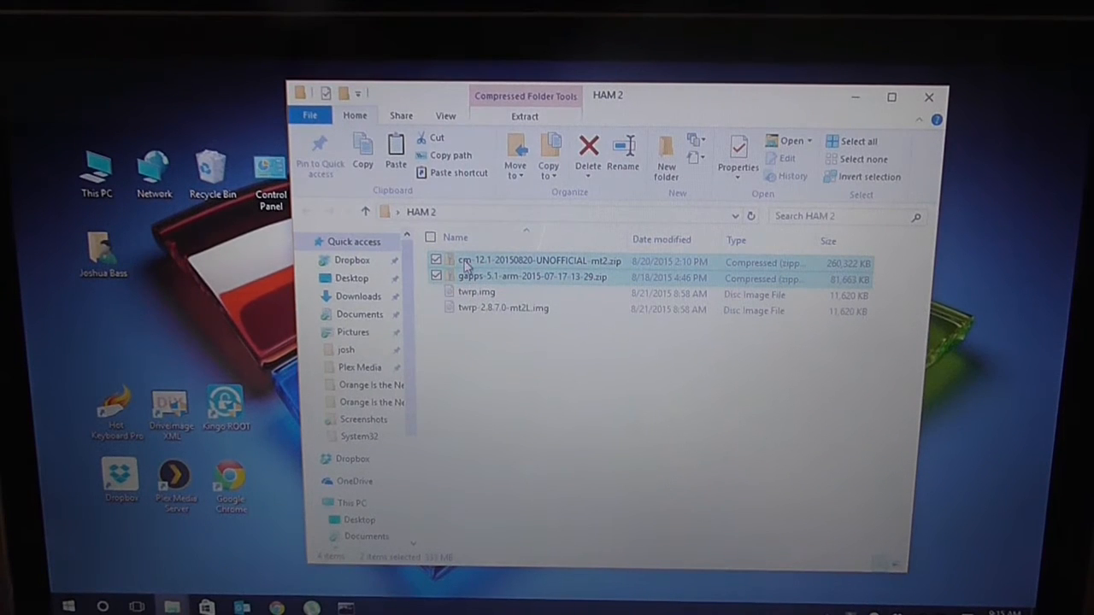
pyautogui.moveTo(584, 365)
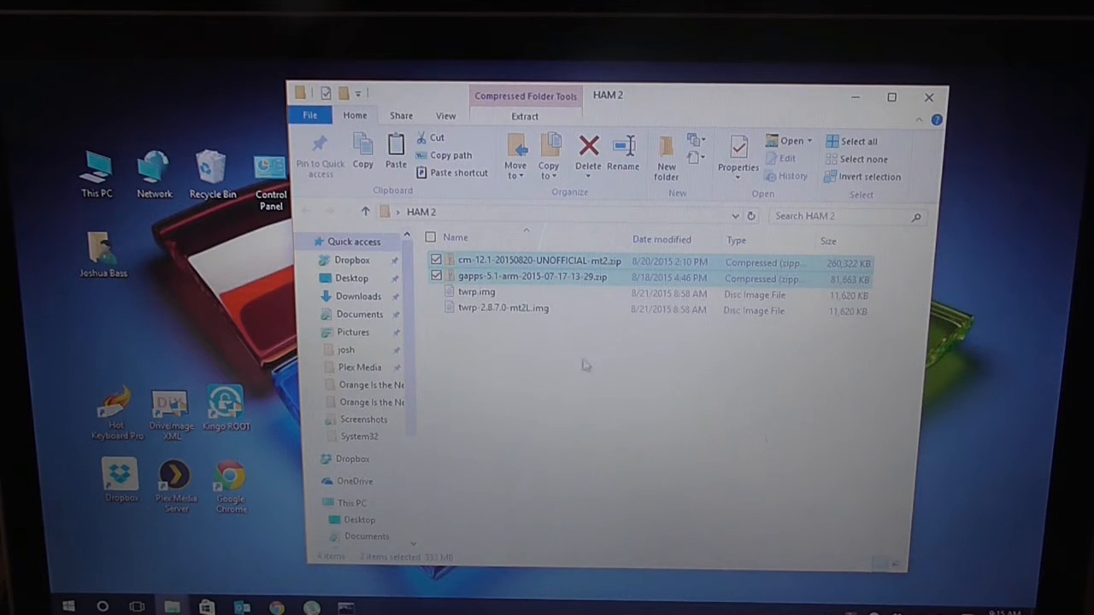